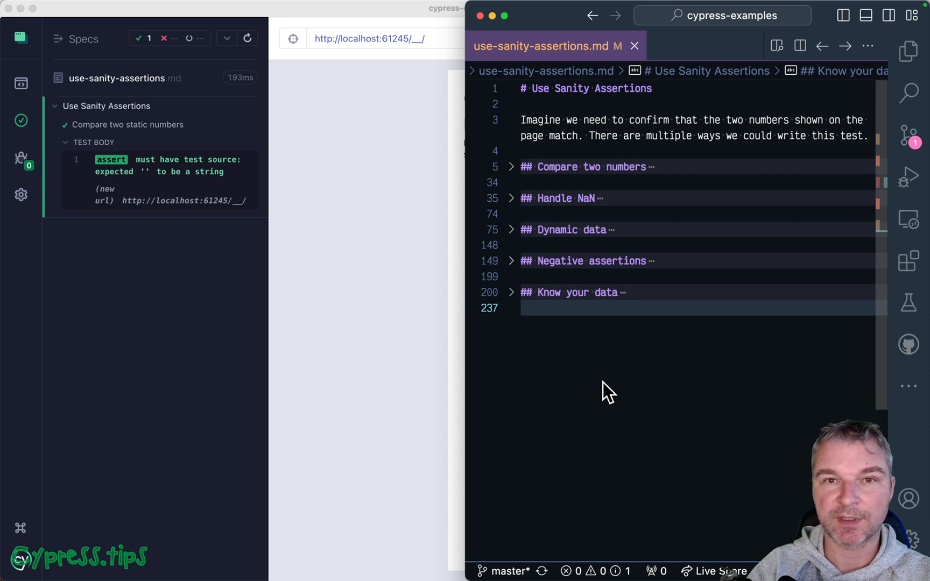
{"action": "mouse_move", "coordinate": [540, 177]}
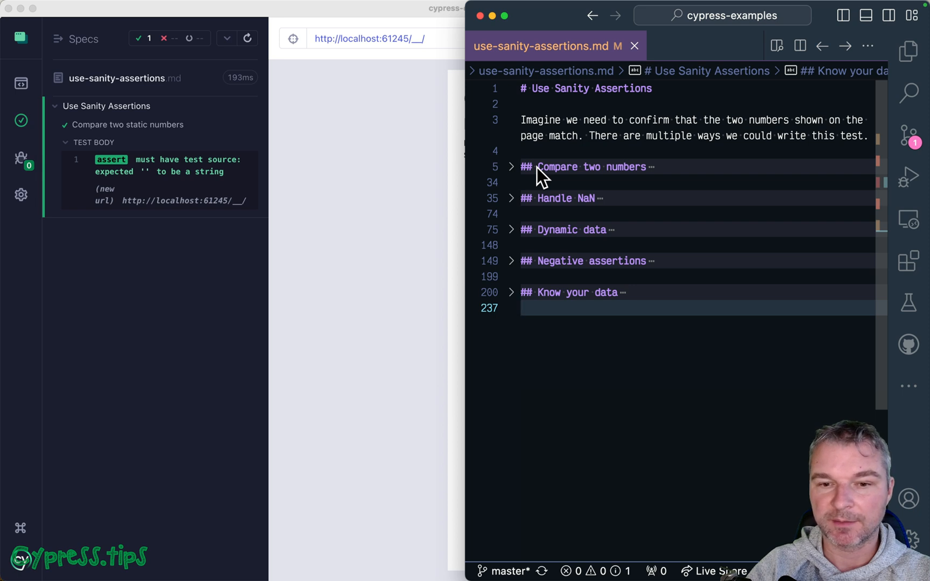
{"action": "mouse_move", "coordinate": [531, 207]}
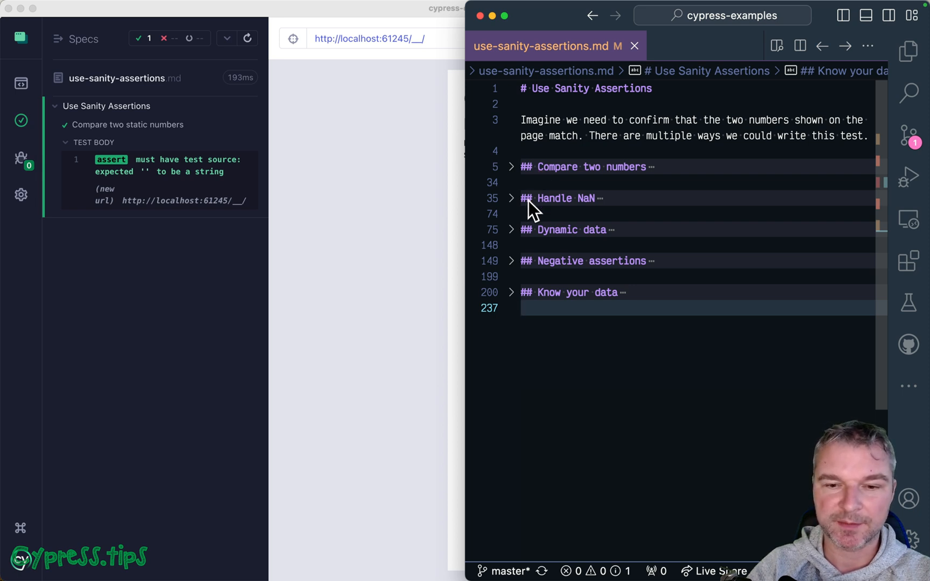
{"action": "mouse_move", "coordinate": [538, 247]}
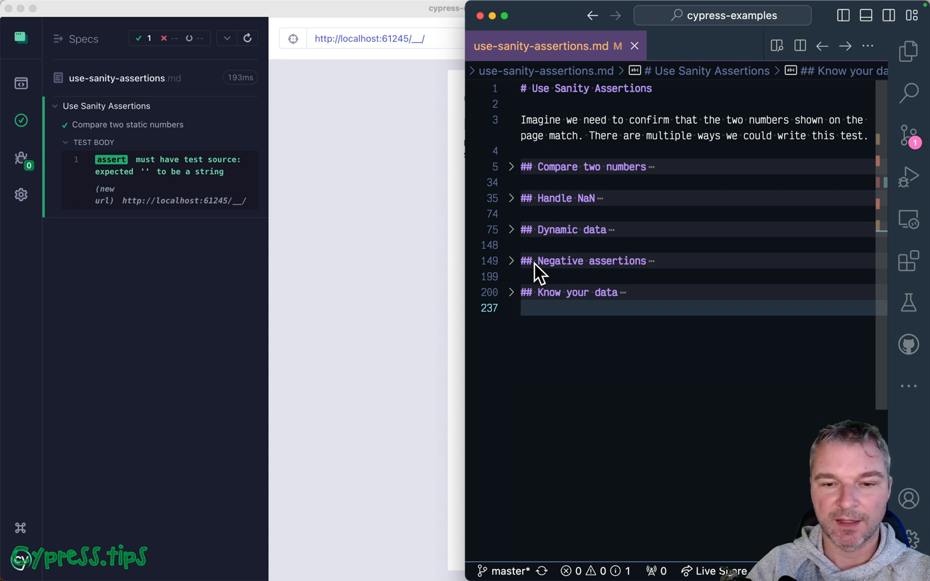
{"action": "mouse_move", "coordinate": [621, 309]}
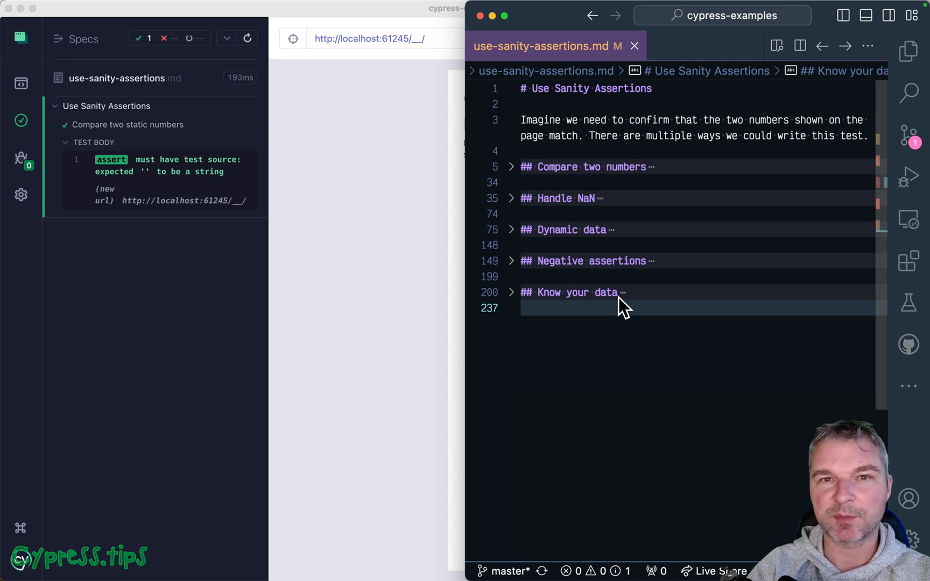
{"action": "mouse_move", "coordinate": [613, 288]}
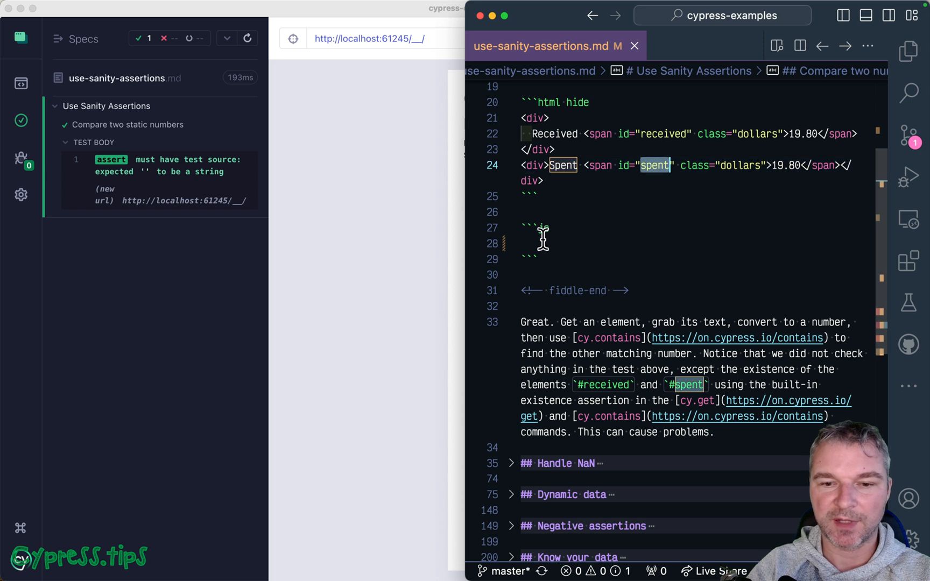
Chain cy.get('#received').invoke('text').then(Number).should('be.a', 'Number').then(received => cy.contains('#spent', received))
{"action": "type", "text": "cy.g"}
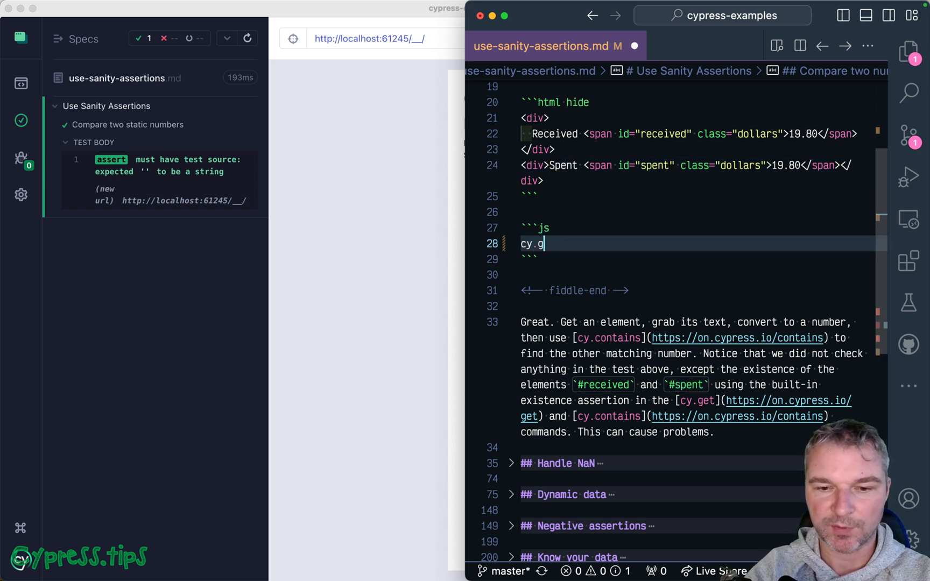
{"action": "type", "text": "et('#received').invoke('text').the"}
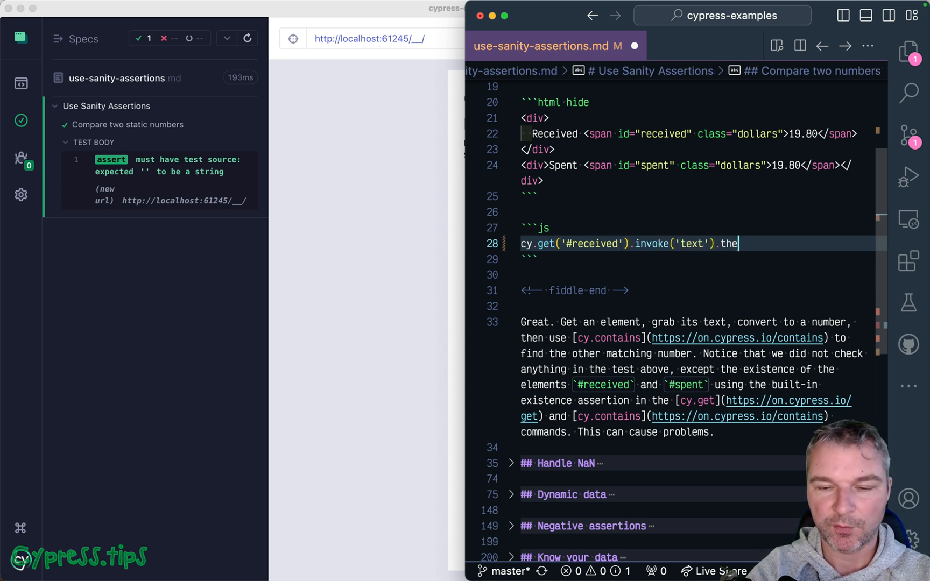
{"action": "type", "text": "n(Number)"}
{"action": "type", "text": ".should("}
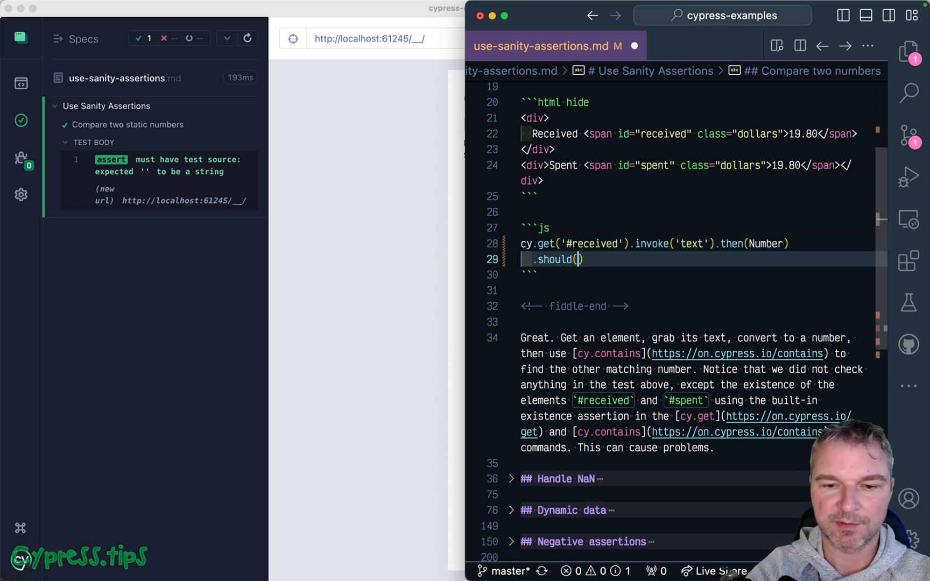
{"action": "type", "text": "'be.a', 'N"}
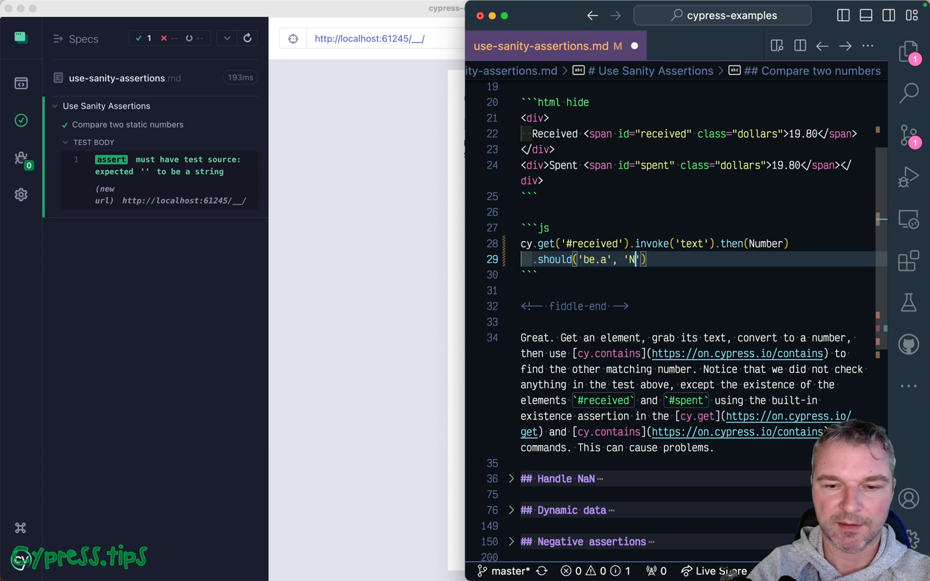
{"action": "type", "text": "umber"}
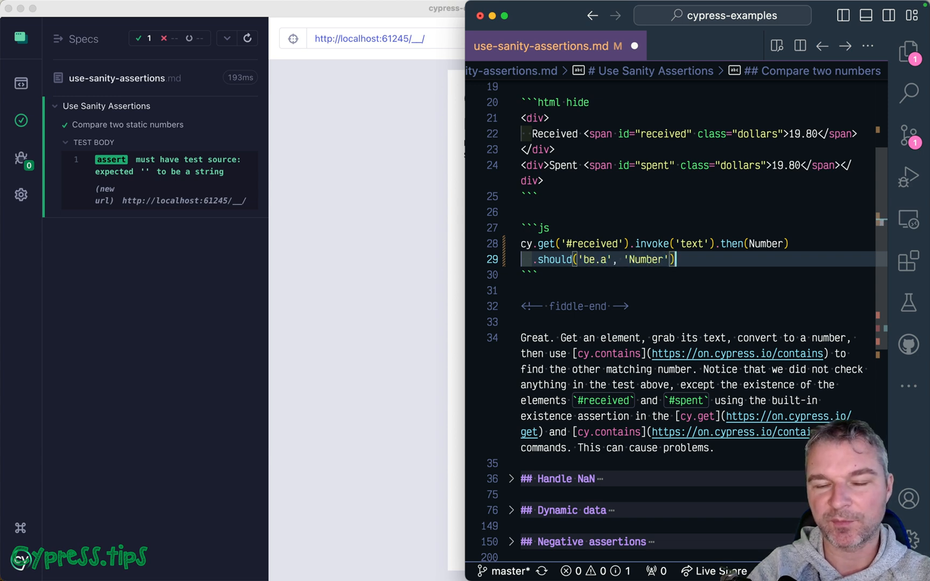
{"action": "type", "text": ".then(rec)"}
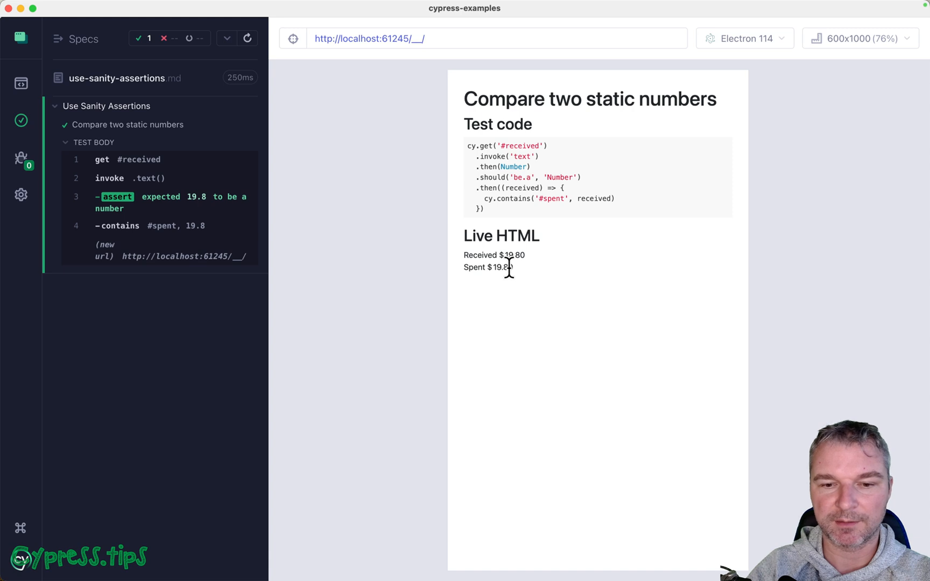
{"action": "mouse_move", "coordinate": [543, 277]}
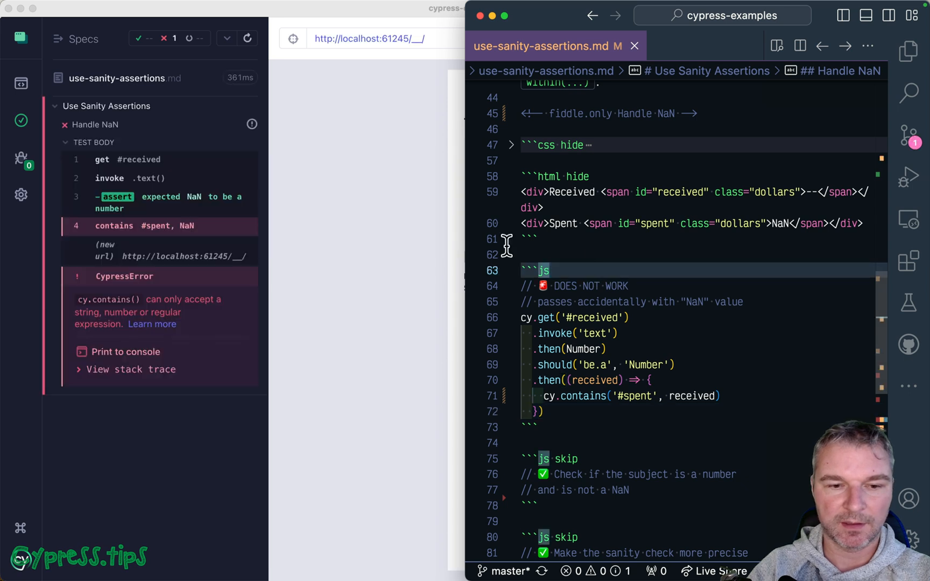
{"action": "mouse_move", "coordinate": [598, 333]}
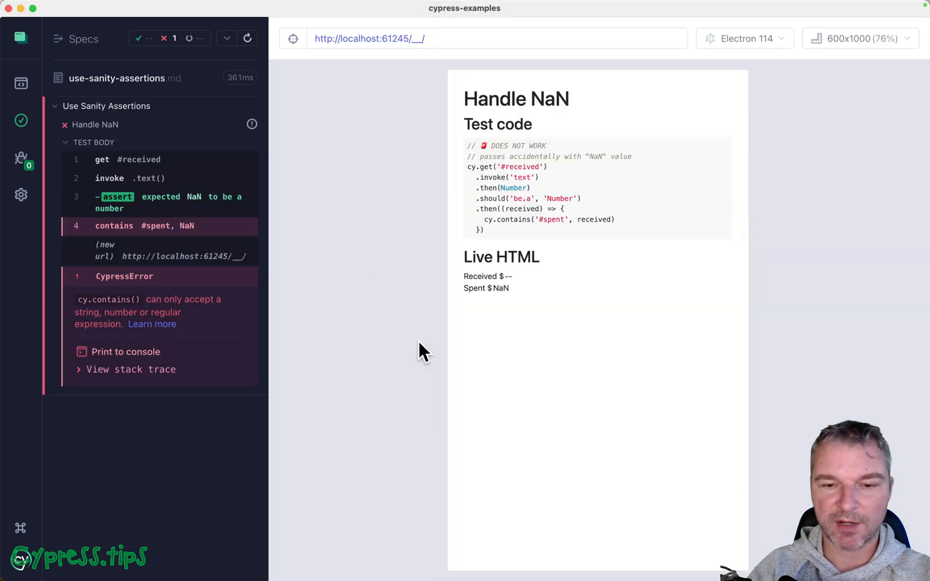
{"action": "mouse_move", "coordinate": [478, 323]}
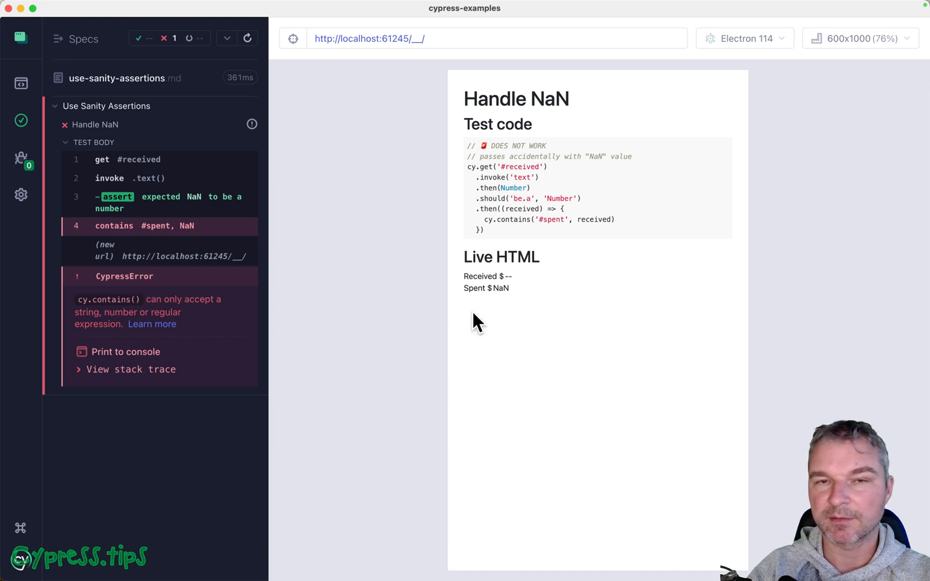
{"action": "mouse_move", "coordinate": [516, 306]}
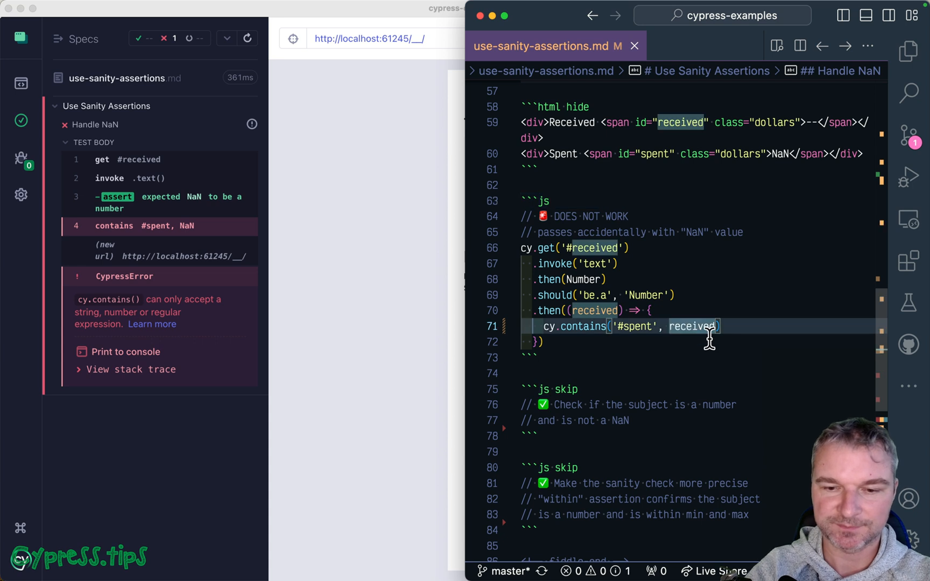
Wrap the received value as cy.contains('#spent', String(received)) on line 71
{"action": "type", "text": "String("}
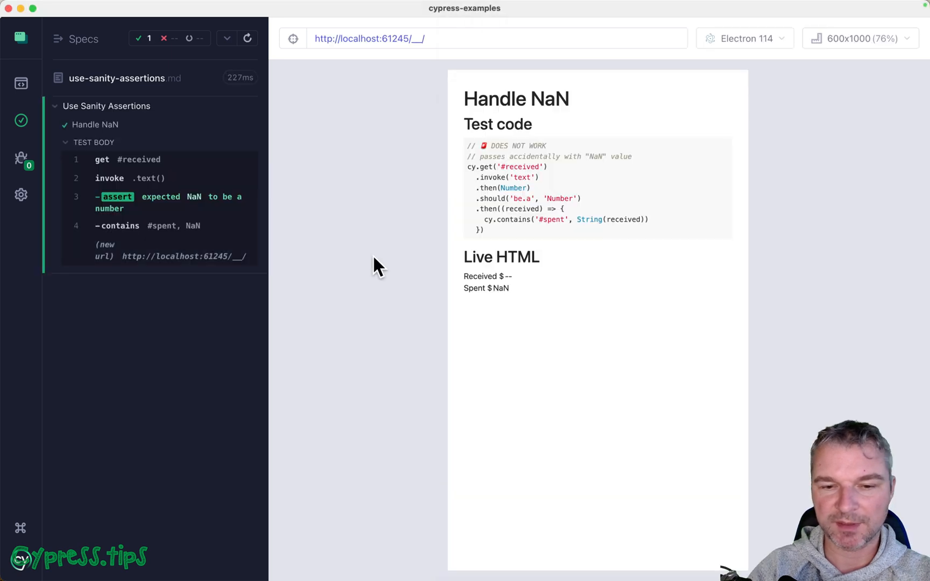
{"action": "mouse_move", "coordinate": [230, 197]}
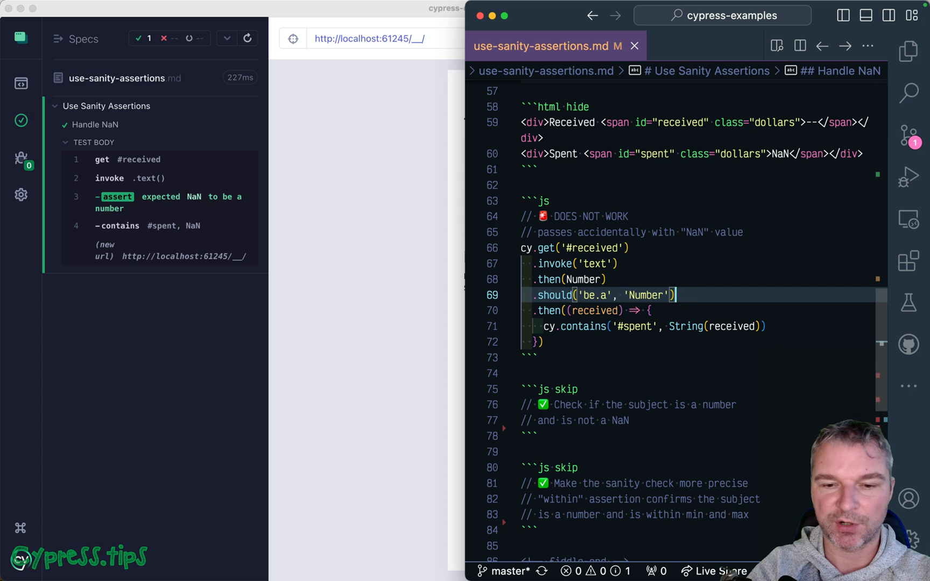
Add .and('not.be.a', NaN), then replace it with .should('be.within', 0, 1000)
{"action": "type", "text": ".and('')"}
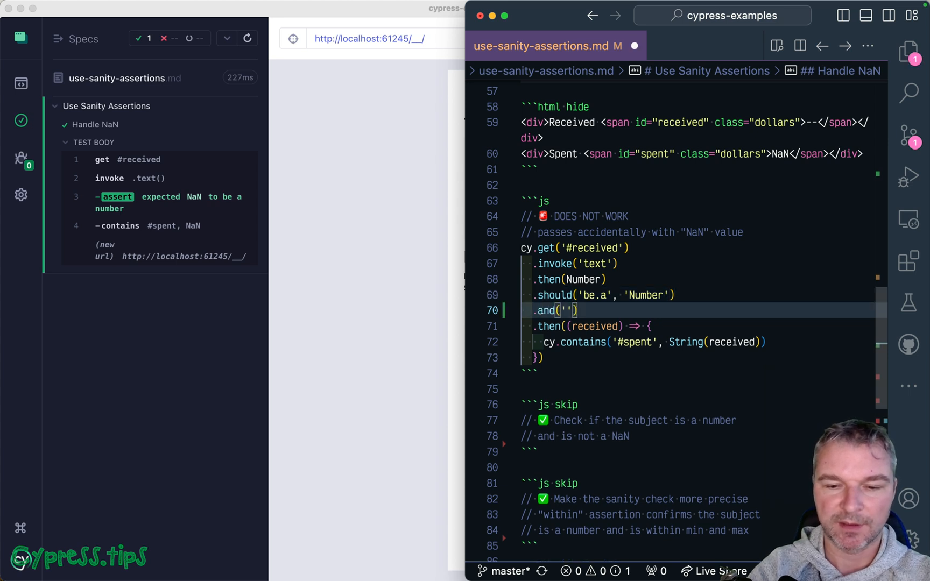
{"action": "type", "text": "not.be.a"}
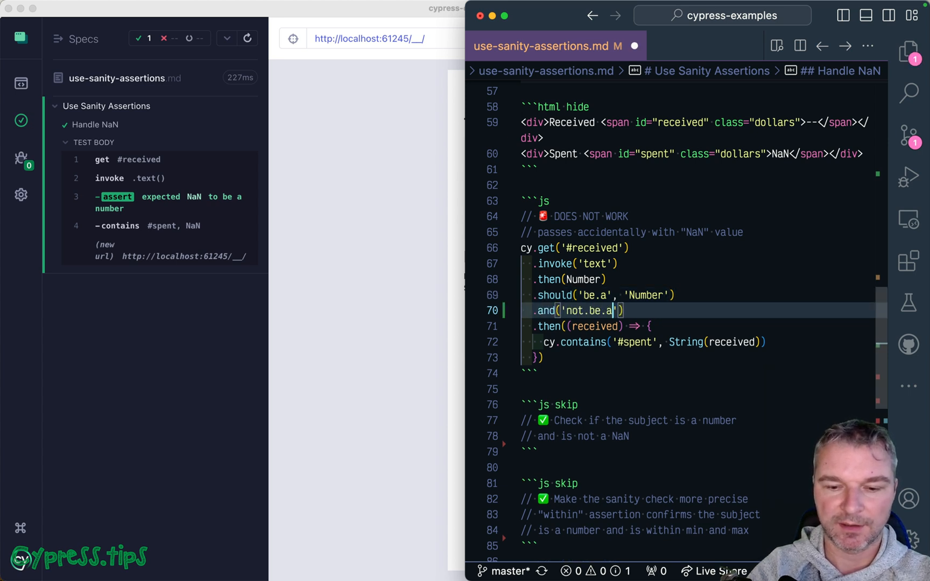
{"action": "type", "text": "NaN"}
{"action": "left_click", "coordinate": [700, 295]}
{"action": "type", "text": "within"}
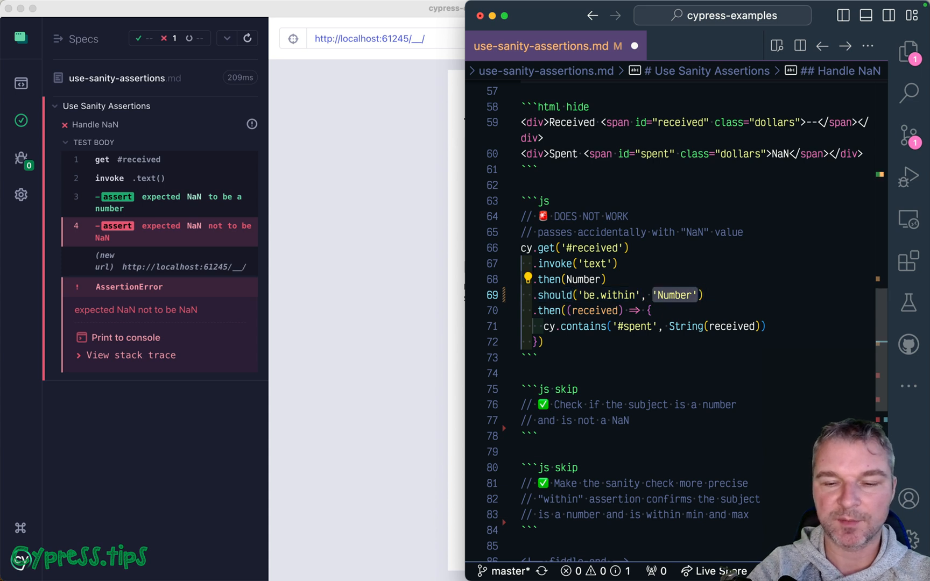
{"action": "type", "text": "0, 100"}
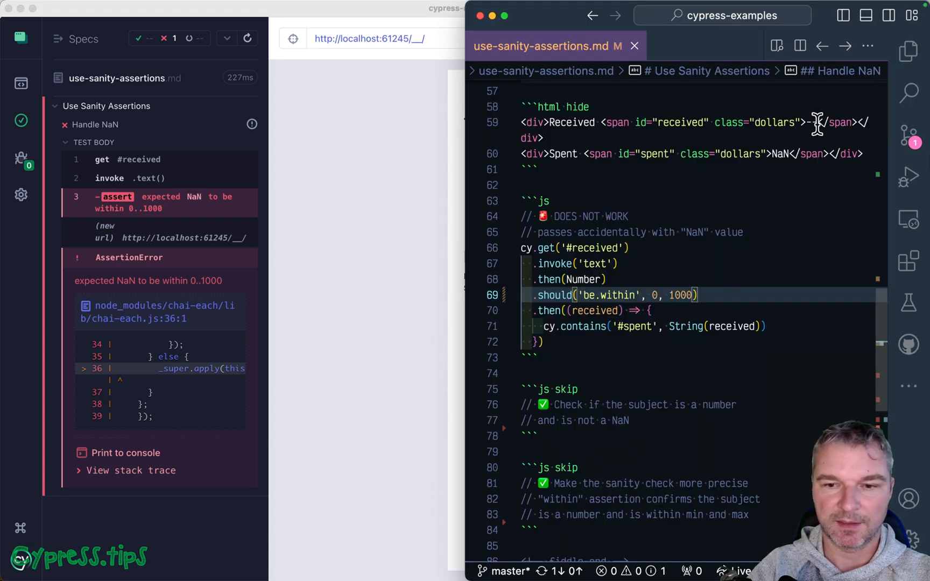
Change the received span text in the HTML fixture from -- to 0
{"action": "type", "text": "0"}
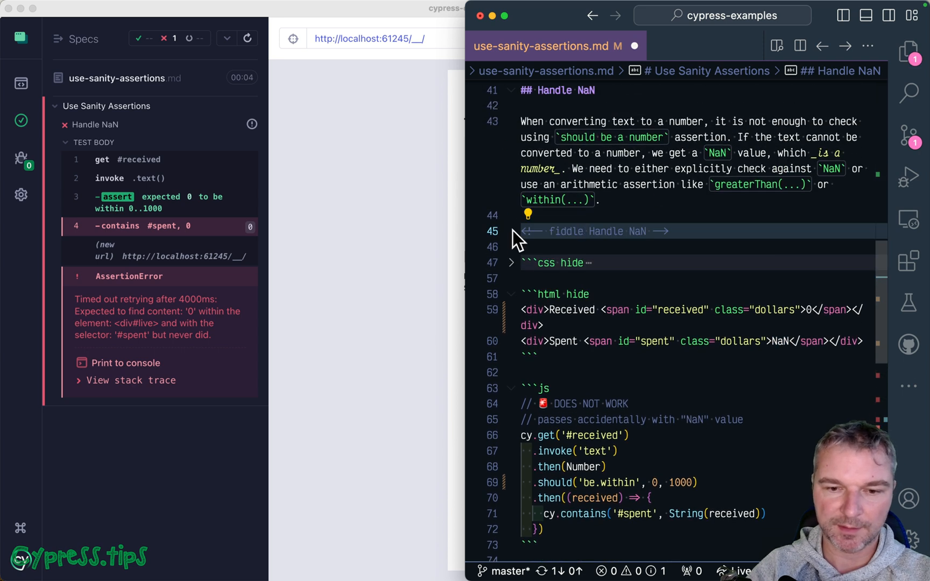
{"action": "mouse_move", "coordinate": [518, 109]}
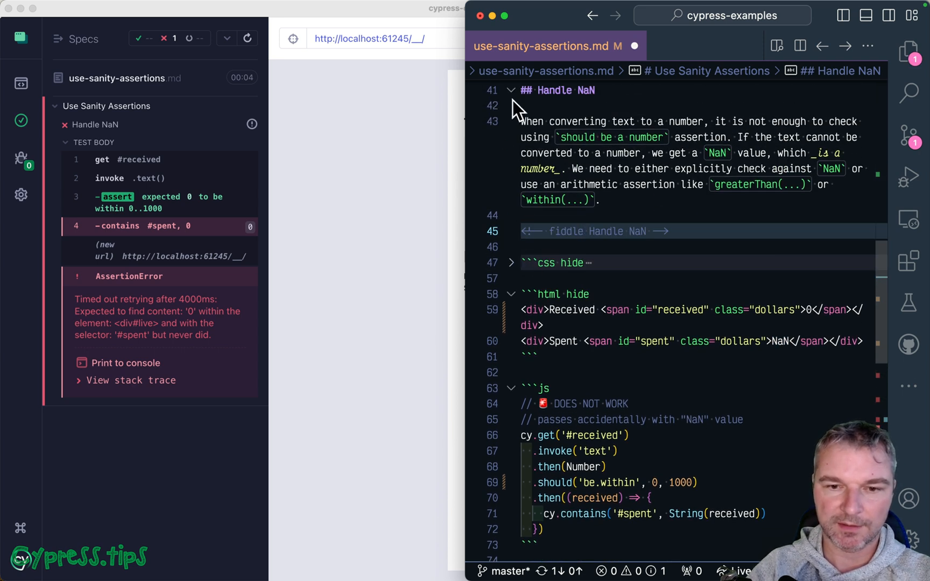
Collapse the Handle NaN section and mark the Compare two dynamic numbers fiddle as 'only'
{"action": "left_click", "coordinate": [511, 90]}
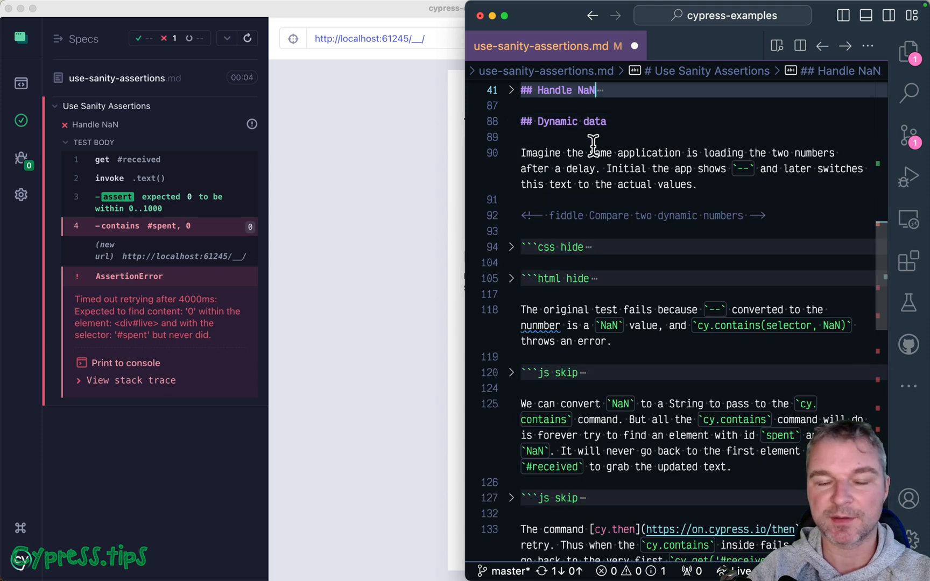
{"action": "scroll", "scroll_direction": "down", "scroll_amount": 3}
{"action": "type", "text": "."}
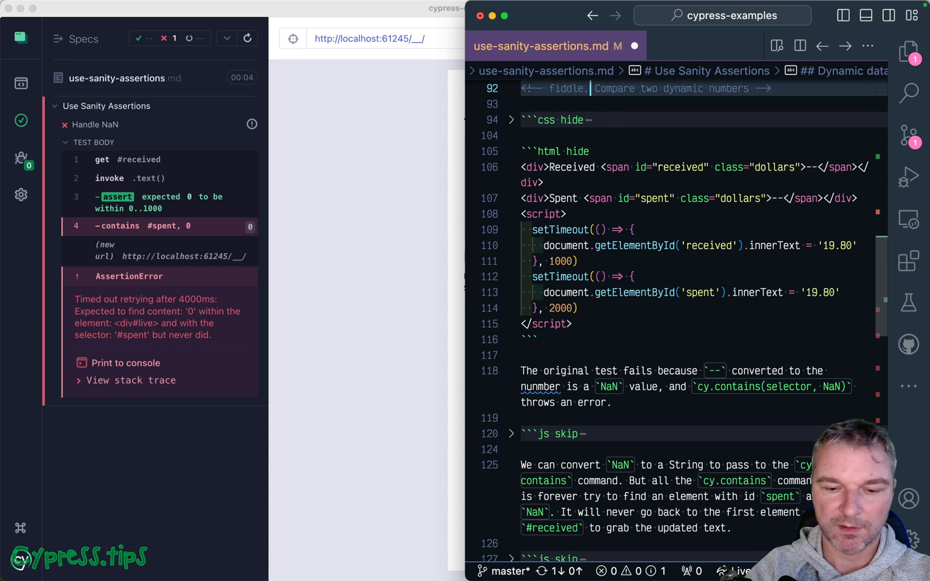
{"action": "type", "text": "only"}
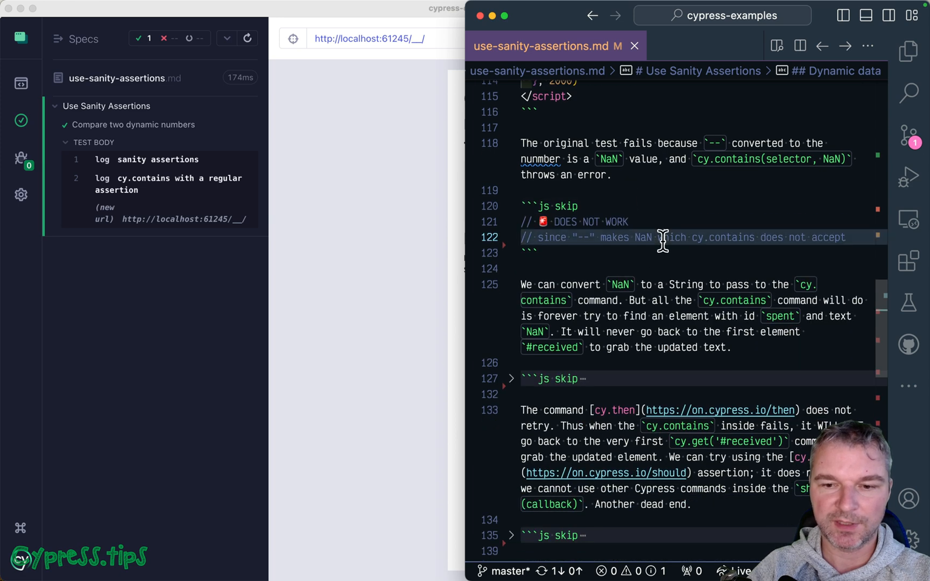
{"action": "double_click", "coordinate": [828, 237]}
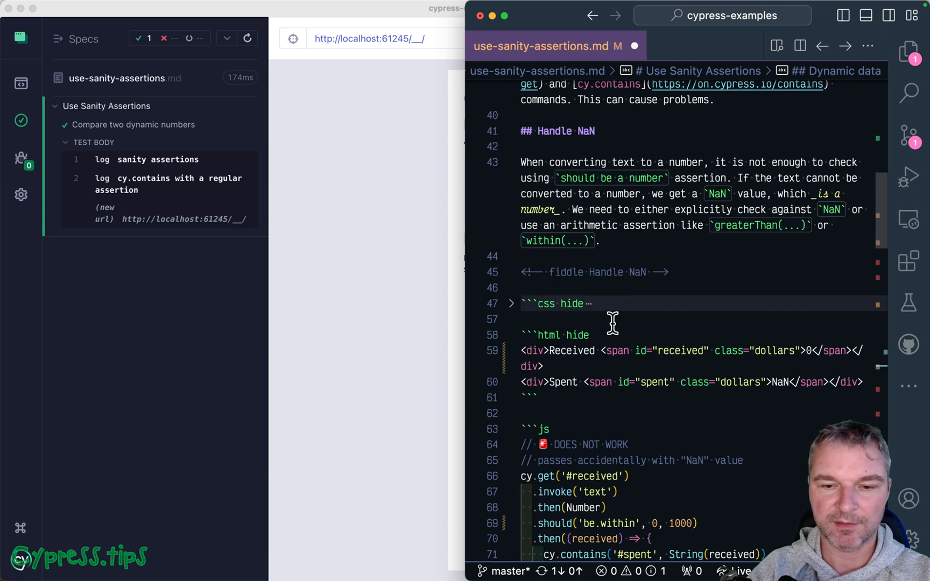
Scroll down to the Dynamic data section and its fiddle
{"action": "scroll", "scroll_direction": "down", "scroll_amount": 3}
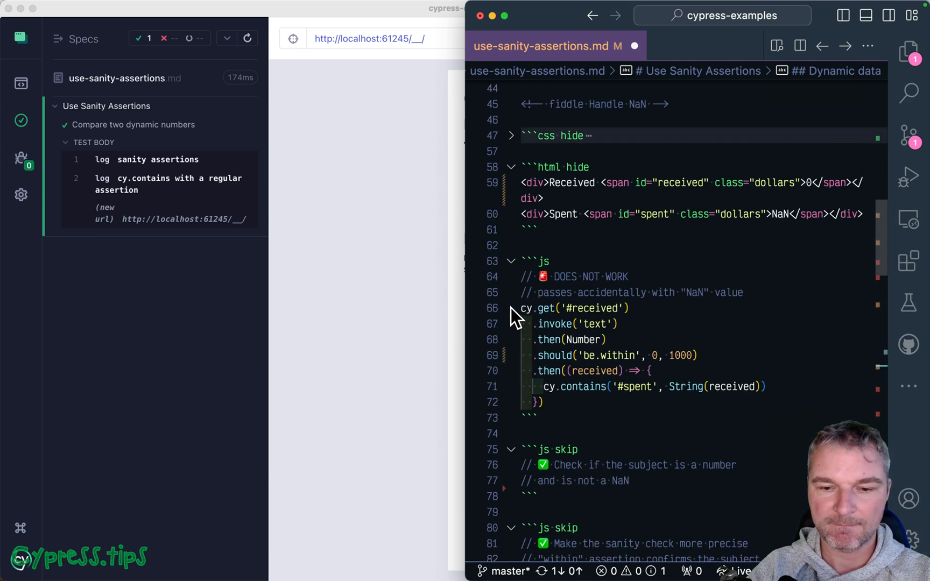
{"action": "scroll", "scroll_direction": "down", "scroll_amount": 3}
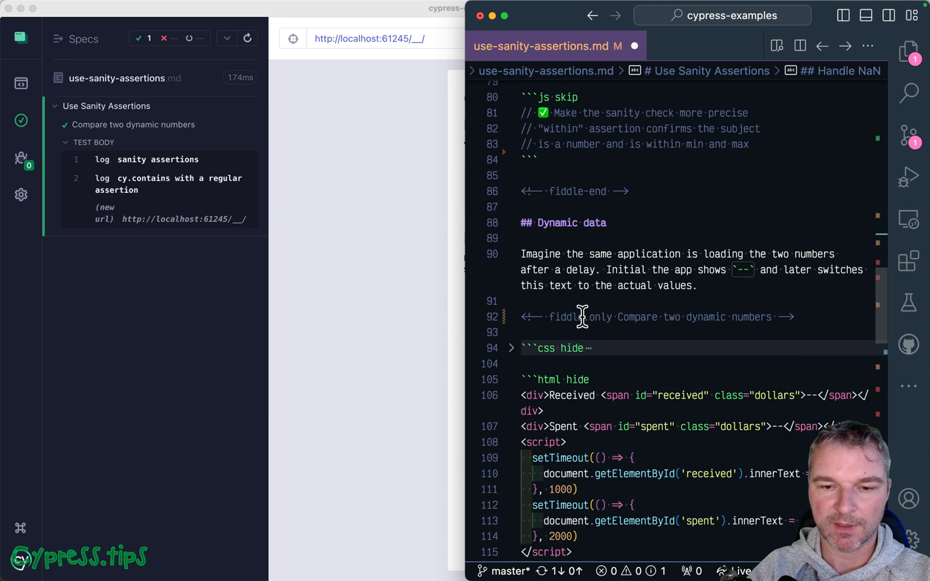
{"action": "scroll", "scroll_direction": "down", "scroll_amount": 3}
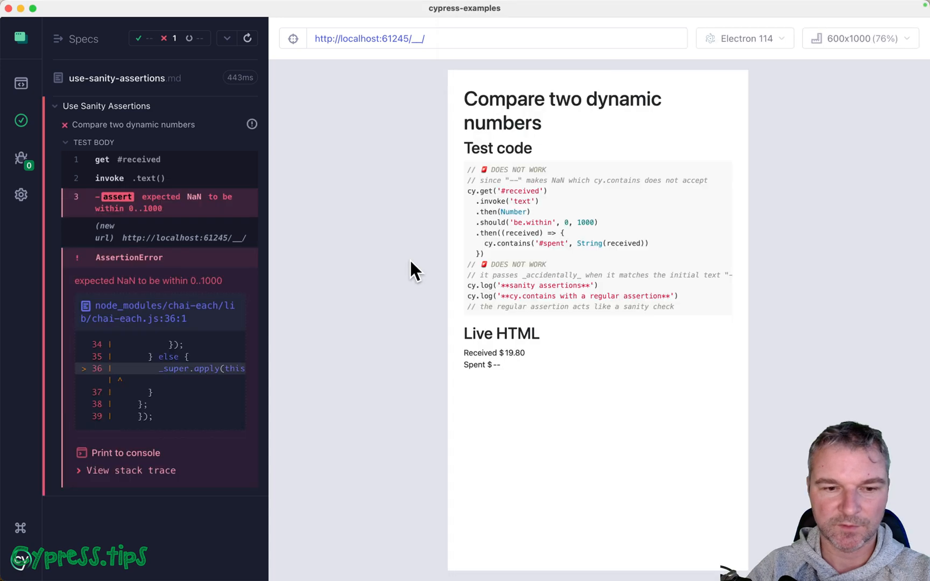
{"action": "mouse_move", "coordinate": [347, 216]}
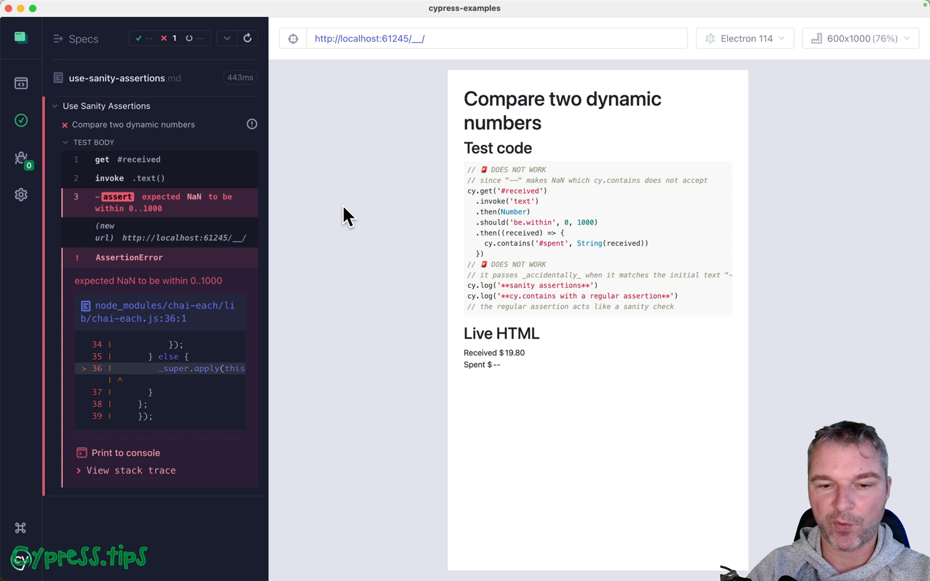
{"action": "mouse_move", "coordinate": [551, 360]}
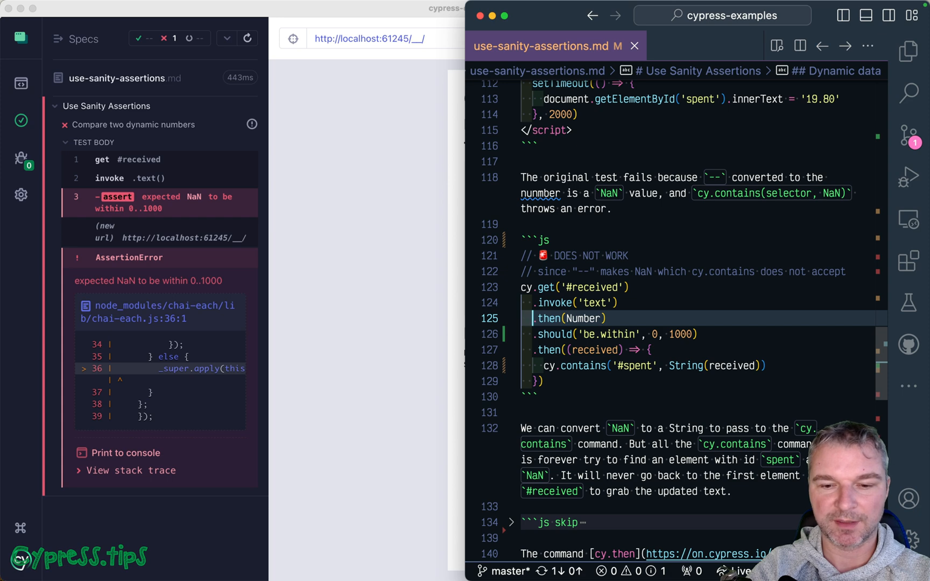
Try .should(callback), revert to .then, and add expect(Number(received)).to.be.within(0, 1000) before cy.contains
{"action": "scroll", "scroll_direction": "down", "scroll_amount": 3}
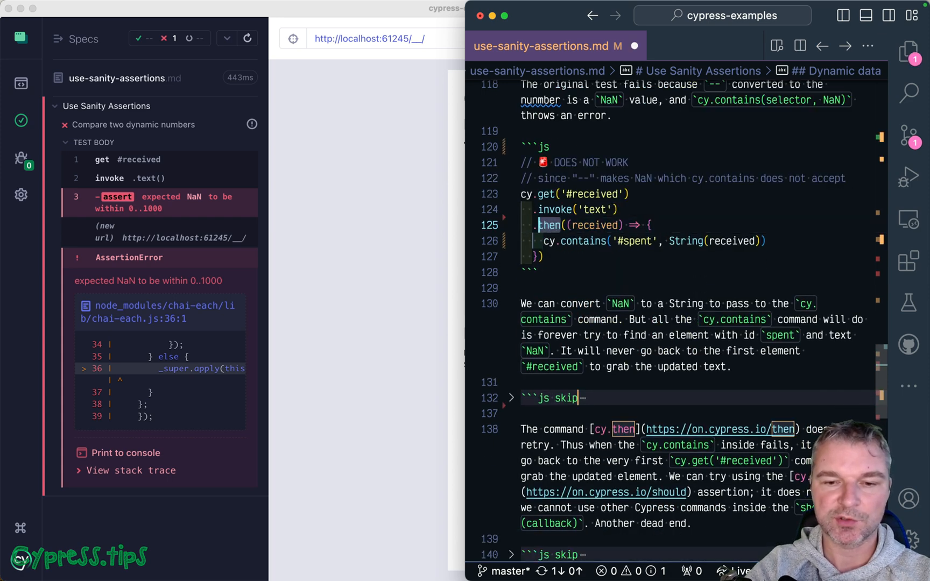
{"action": "type", "text": "should"}
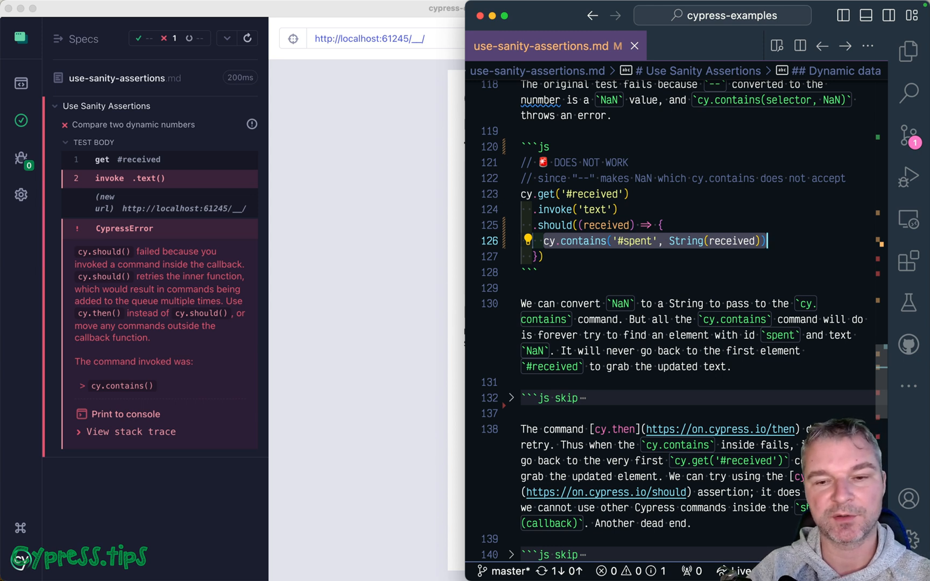
{"action": "mouse_move", "coordinate": [636, 196]}
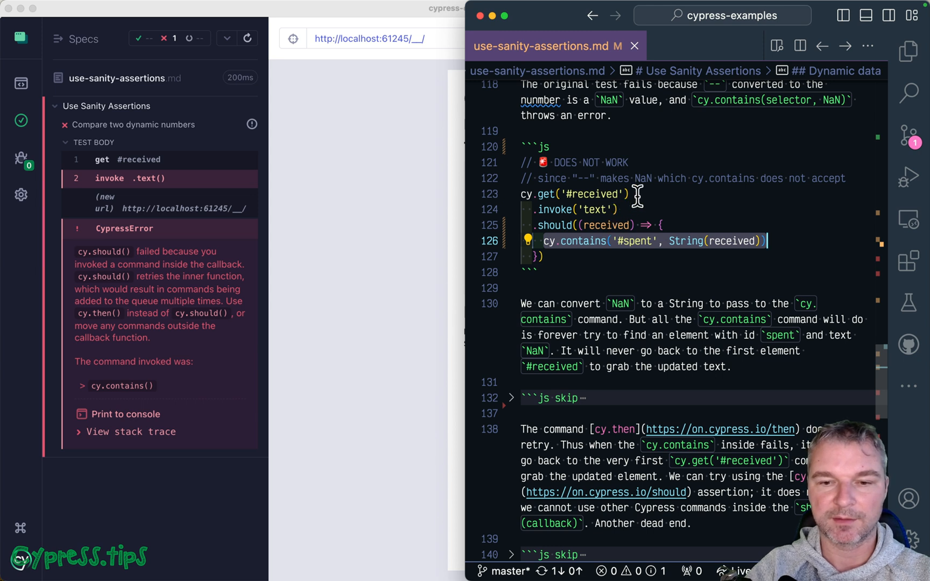
{"action": "double_click", "coordinate": [554, 225]}
{"action": "type", "text": "expect(received"}
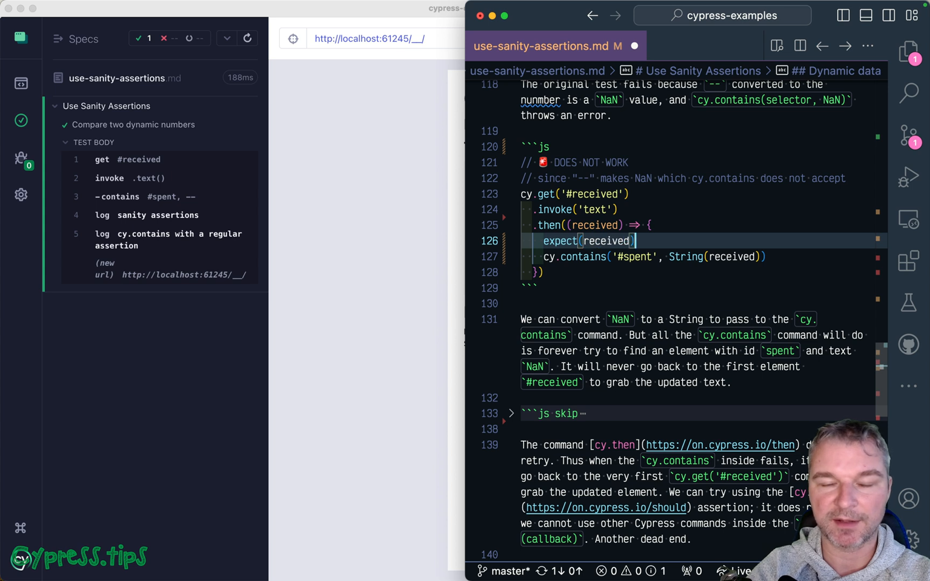
{"action": "type", "text": ".to.be.within(0, 1000"}
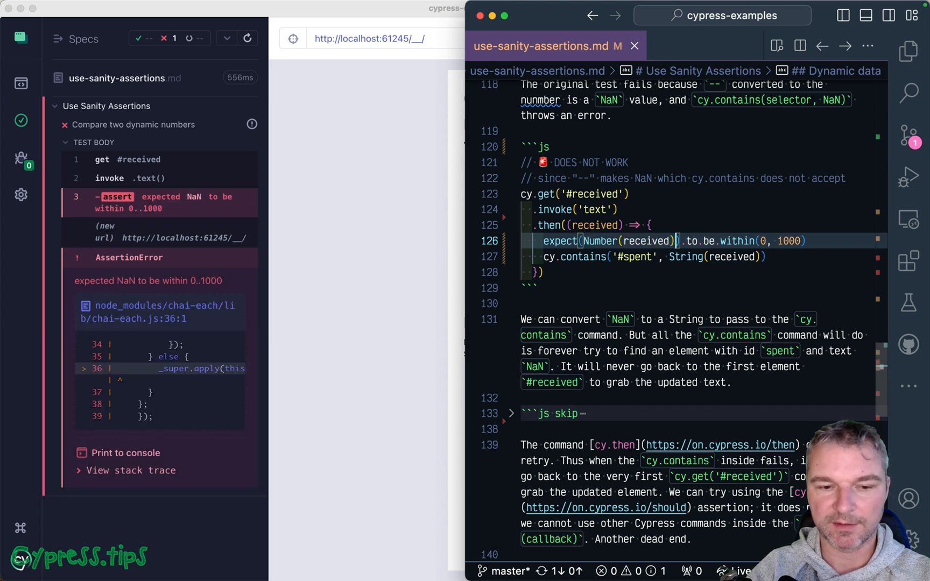
{"action": "mouse_move", "coordinate": [409, 199]}
{"action": "type", "text": " s"}
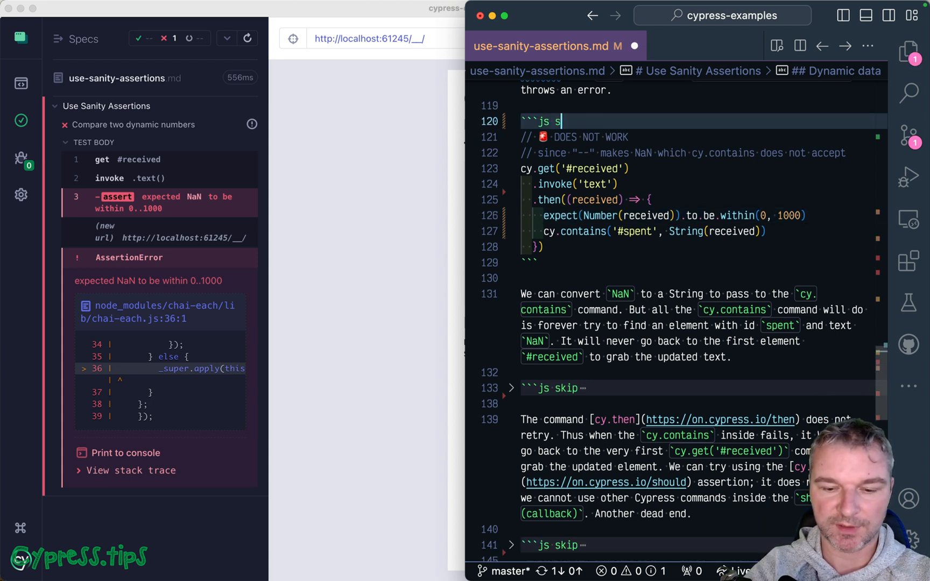
Scroll to the sanity assertions js block and rerun the spec in Cypress
{"action": "scroll", "scroll_direction": "down", "scroll_amount": 3}
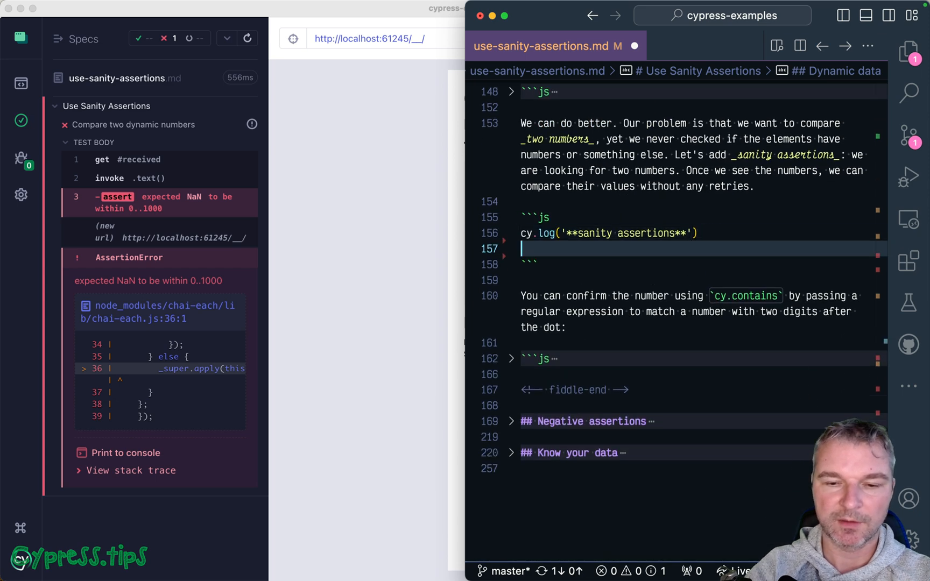
{"action": "scroll", "scroll_direction": "down", "scroll_amount": 3}
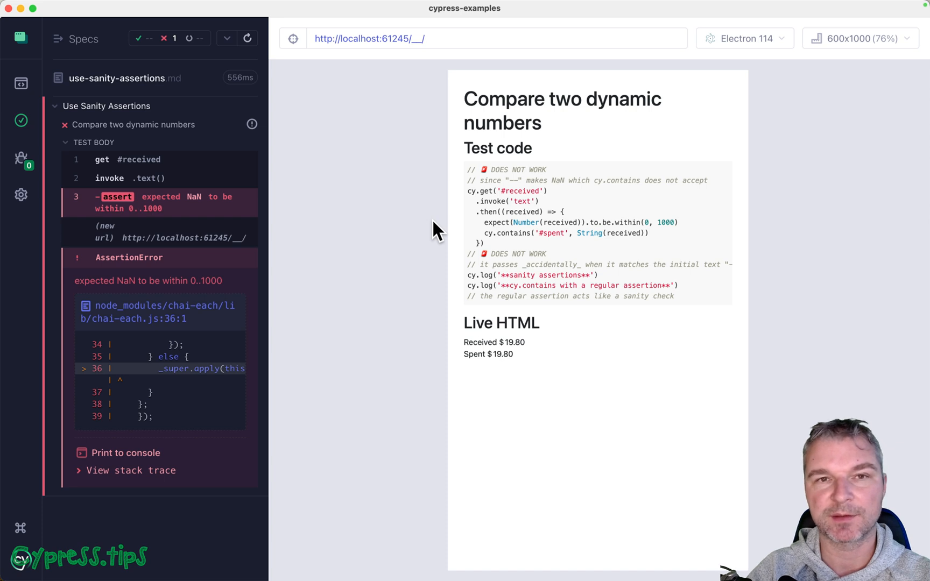
{"action": "mouse_move", "coordinate": [248, 38]}
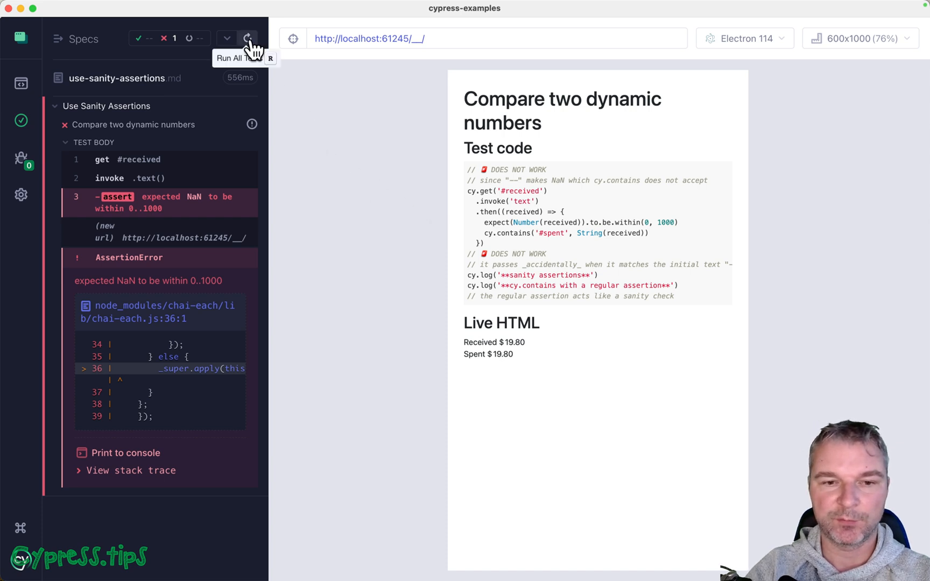
{"action": "left_click", "coordinate": [248, 38]}
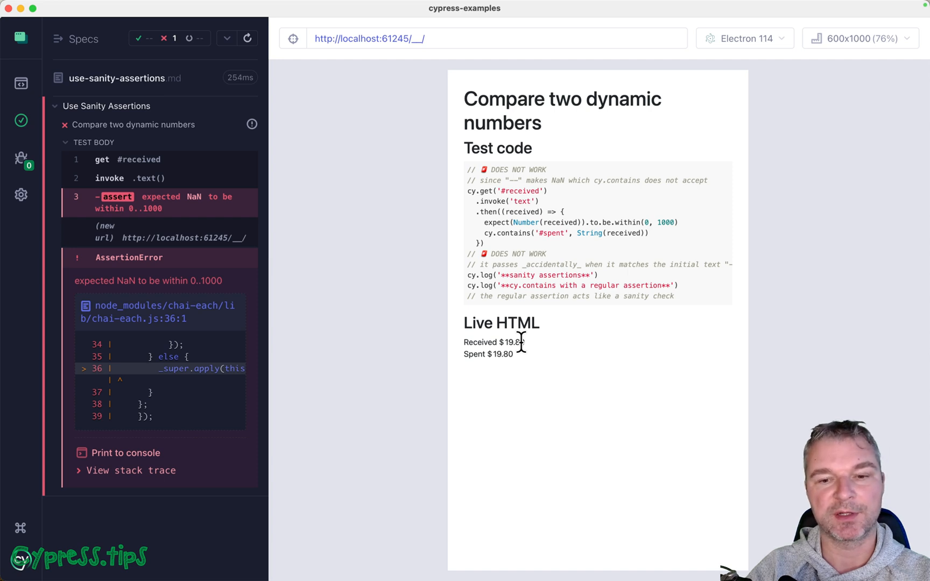
{"action": "mouse_move", "coordinate": [562, 349]}
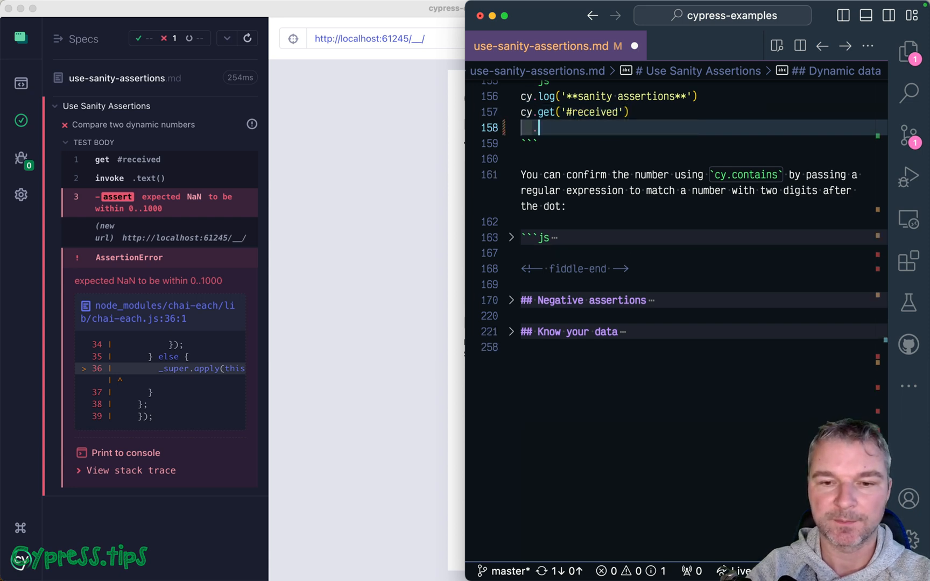
Chain .invoke('text').should('match', /^\d+\.\d\d$/) requiring a two-decimal number
{"action": "type", "text": ".invoke('text')"}
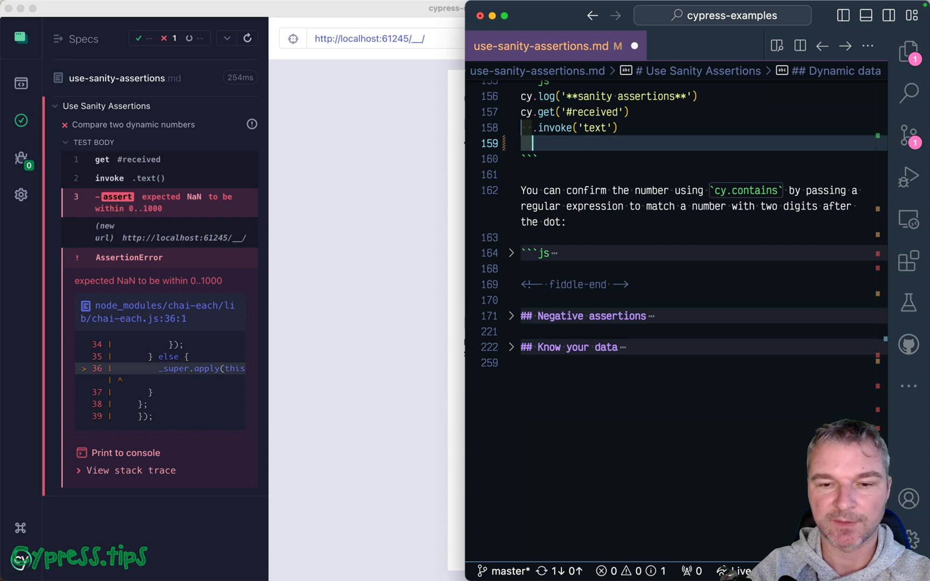
{"action": "type", "text": ".should()"}
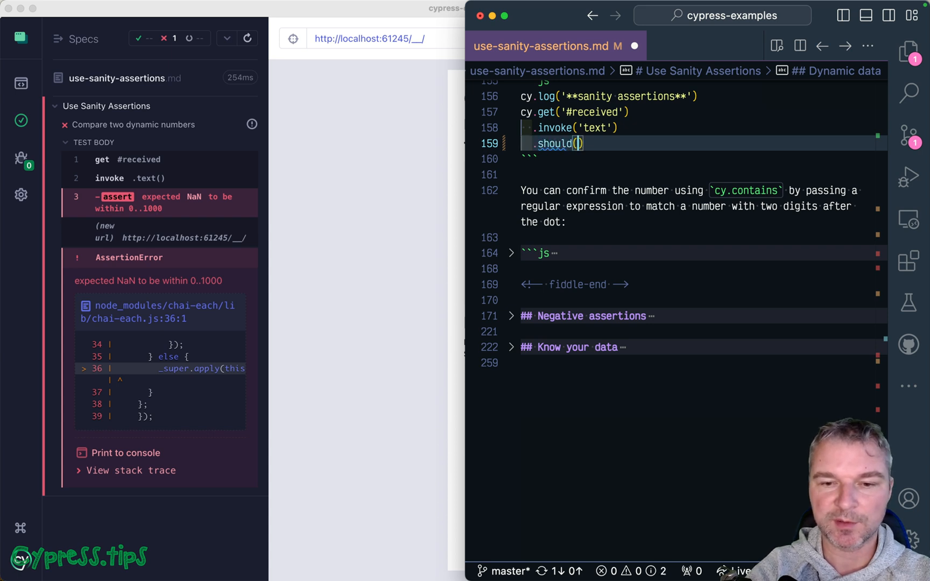
{"action": "type", "text": "'match', /"}
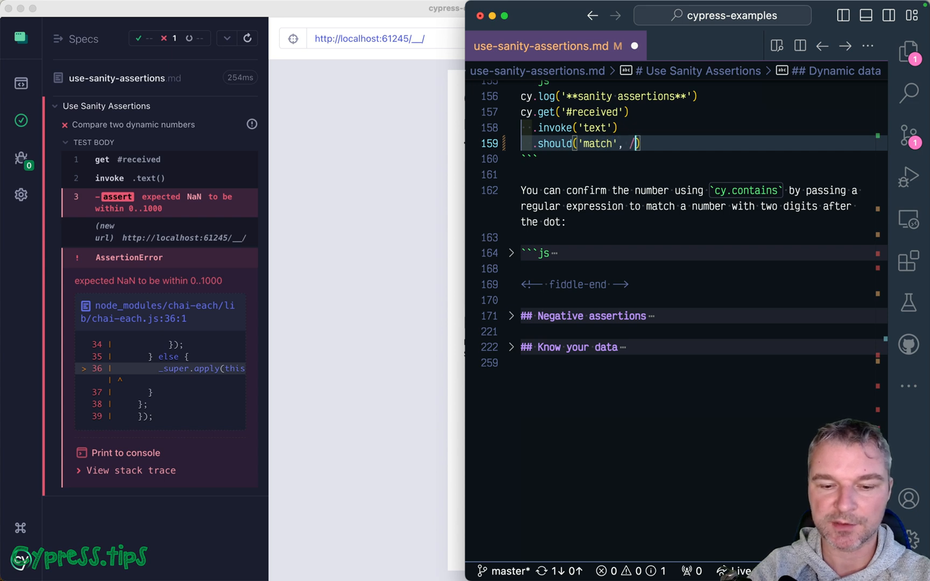
{"action": "type", "text": "^"}
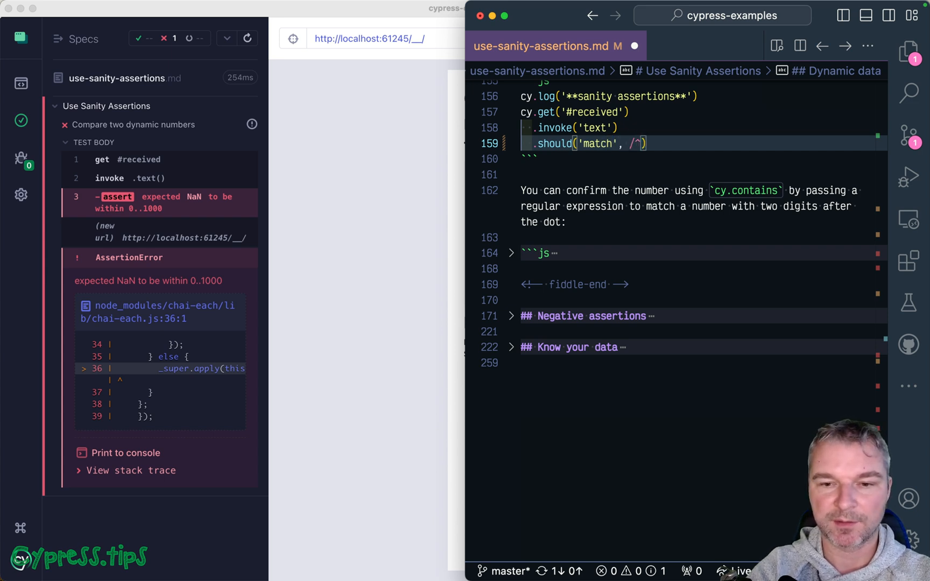
{"action": "type", "text": "\\d+\\.\\d\\d"}
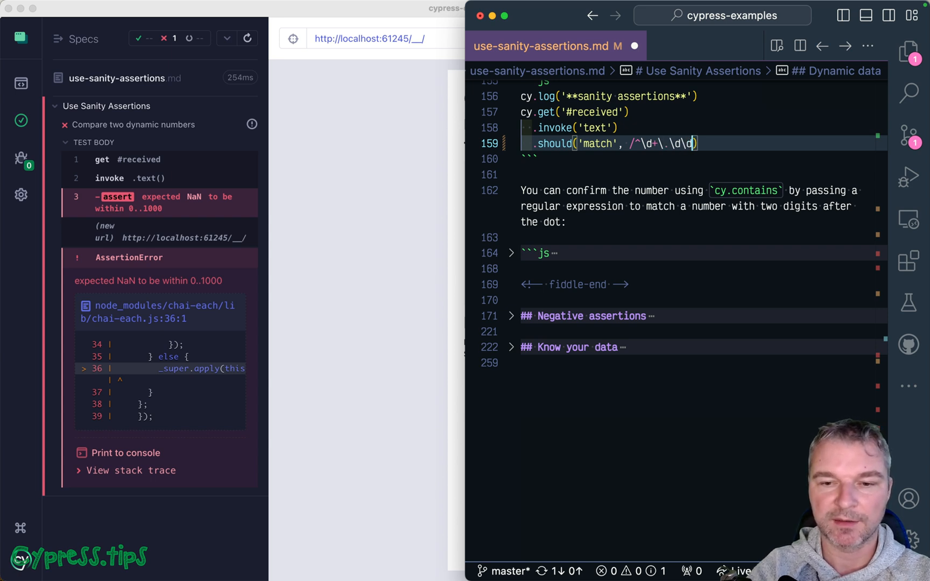
{"action": "type", "text": "$/"}
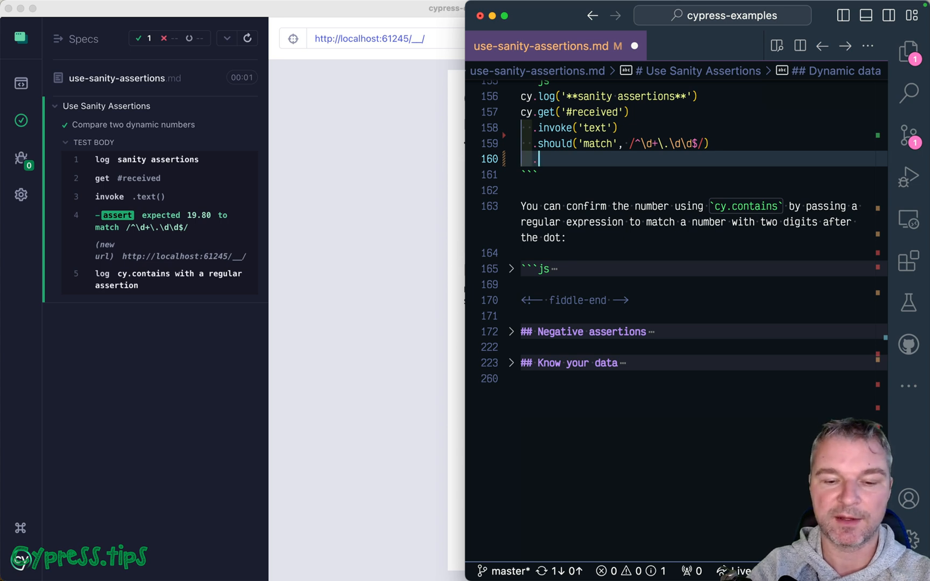
Add .then(Number).should('be.within', 0, 1000) and an empty .then(received => {}) callback
{"action": "type", "text": ".then(Numb"}
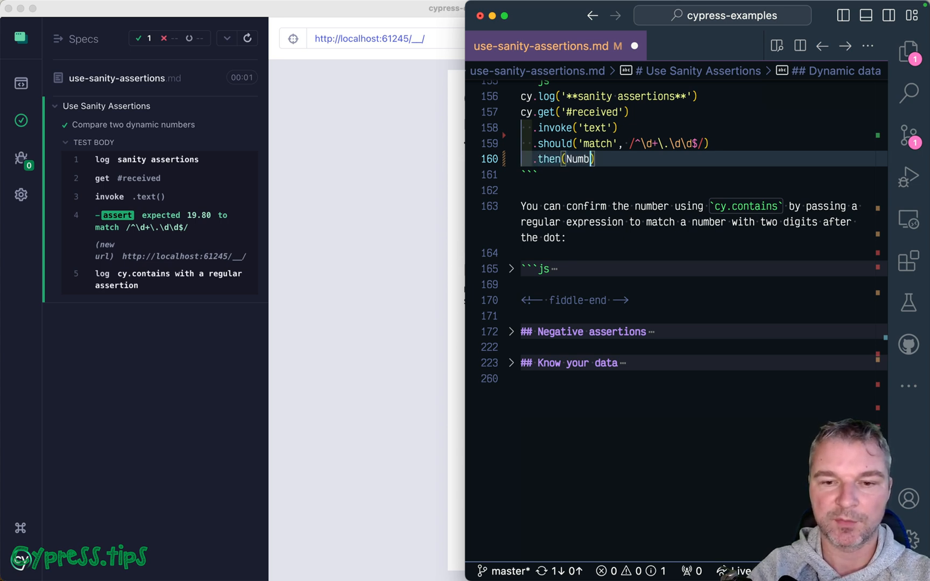
{"action": "type", "text": "er)"}
{"action": "type", "text": ".then(revei"}
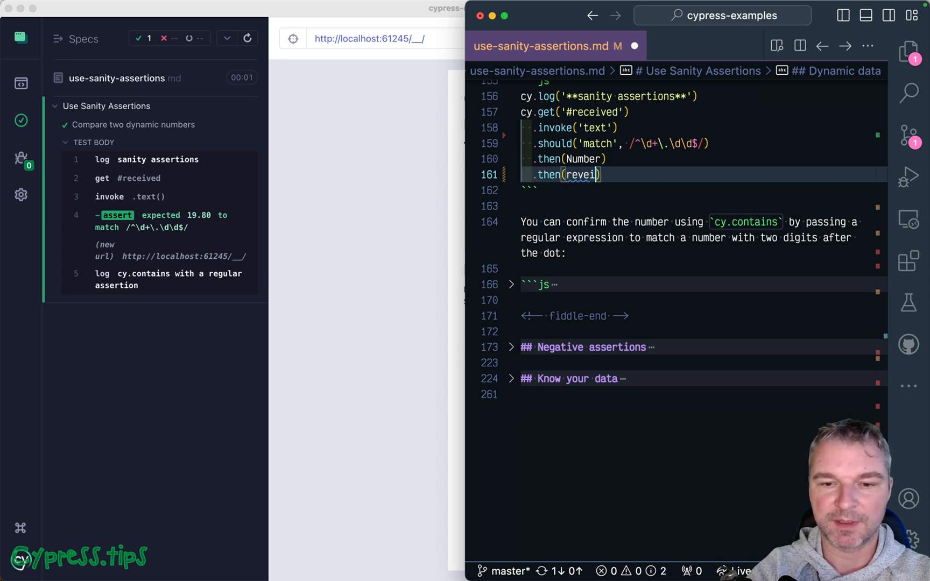
{"action": "type", "text": "received => {}"}
{"action": "type", "text": ".should('"}
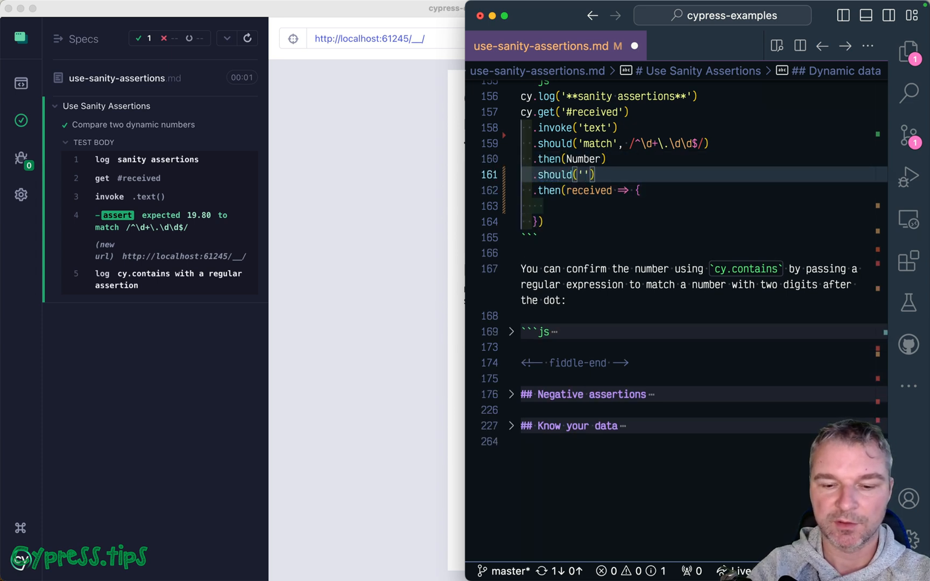
{"action": "type", "text": "be.within"}
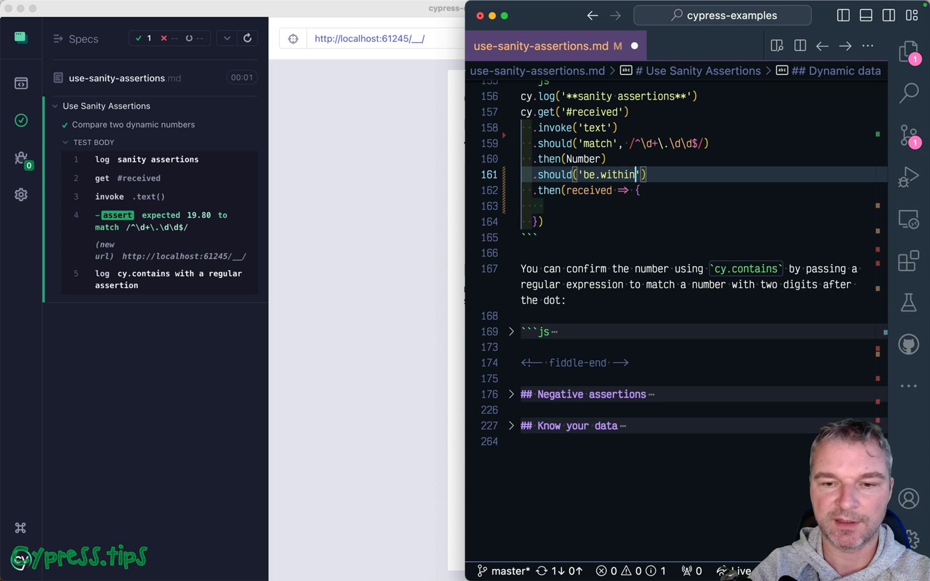
{"action": "type", "text": ", 0, 1000"}
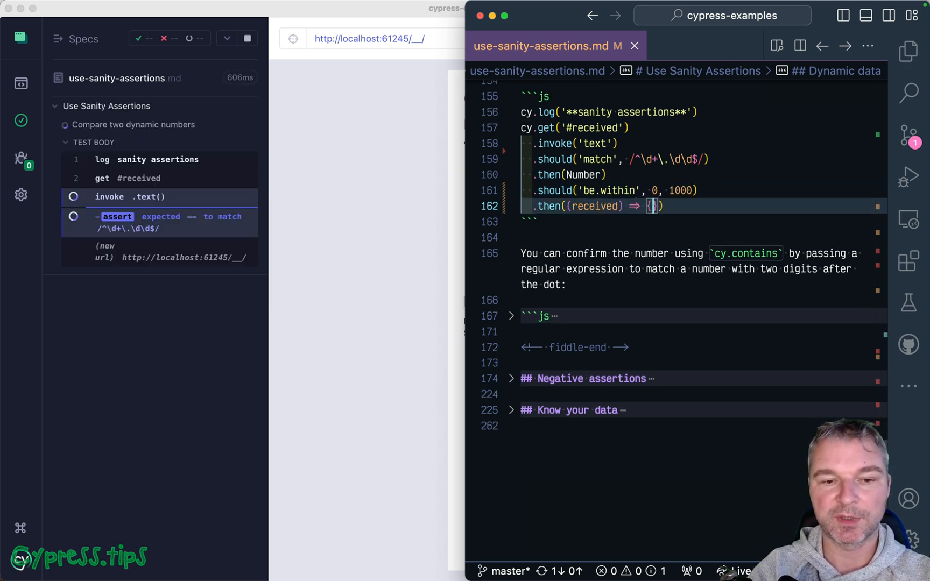
Inside the callback add cy.contains('#spent', received) so the test passes
{"action": "left_click", "coordinate": [246, 38]}
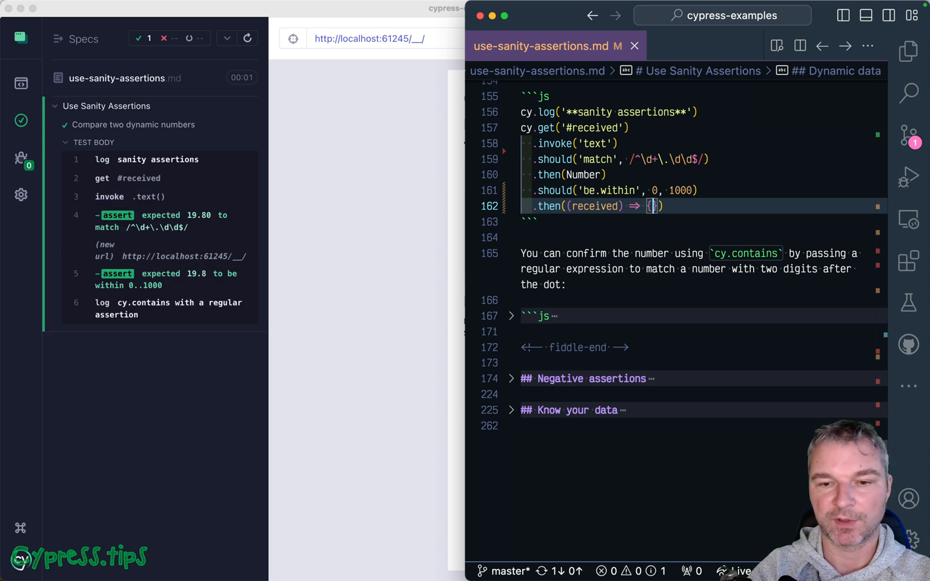
{"action": "type", "text": "cy.conta"}
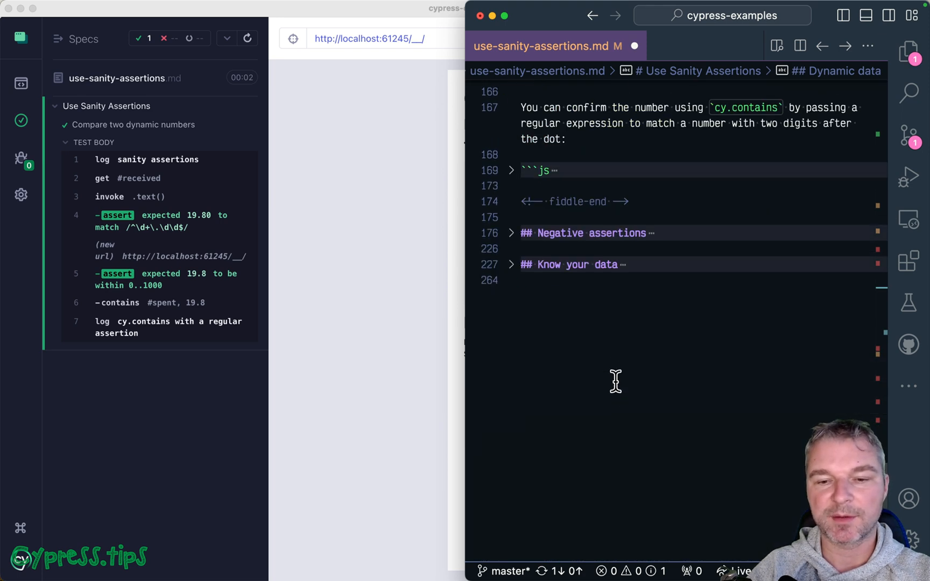
Unfold the ## Negative assertions section to show its example test
{"action": "scroll", "scroll_direction": "down", "scroll_amount": 3}
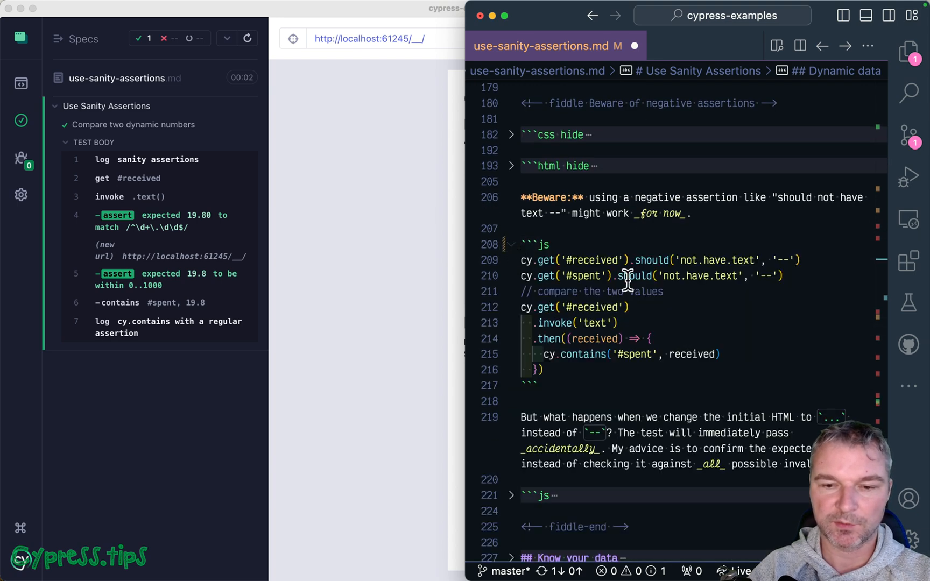
{"action": "left_click", "coordinate": [629, 276]}
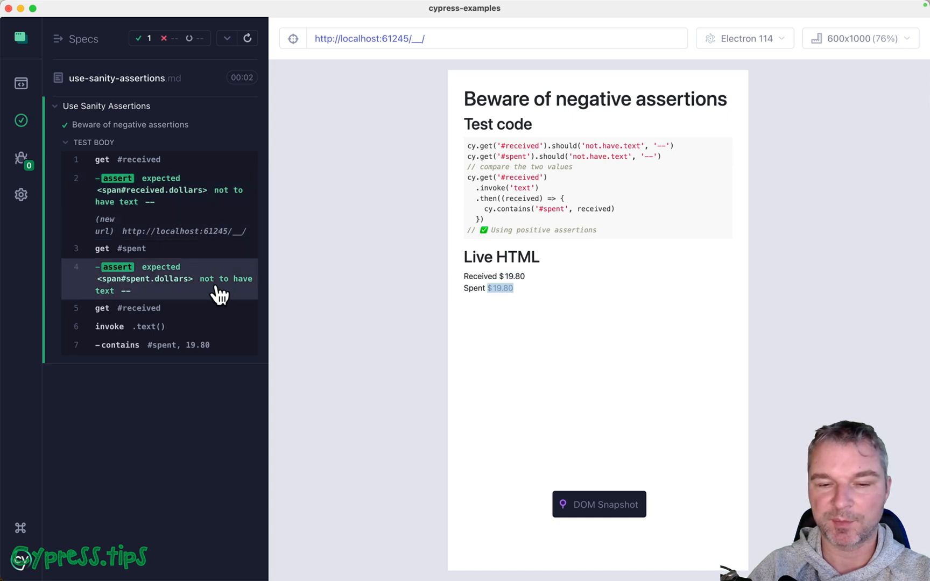
{"action": "mouse_move", "coordinate": [364, 333]}
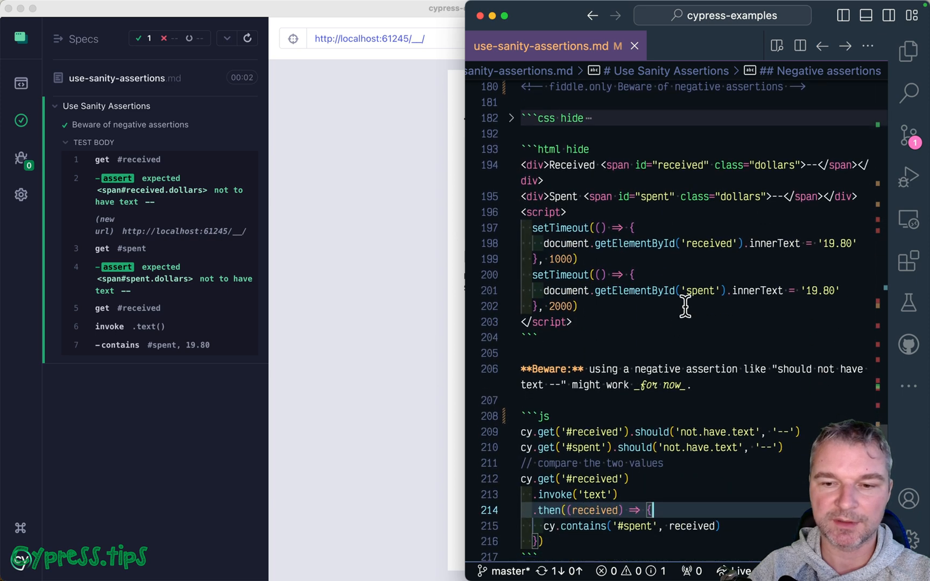
Expand the hidden html fixture showing the delayed 19.80 values for received and spent
{"action": "left_click", "coordinate": [819, 165]}
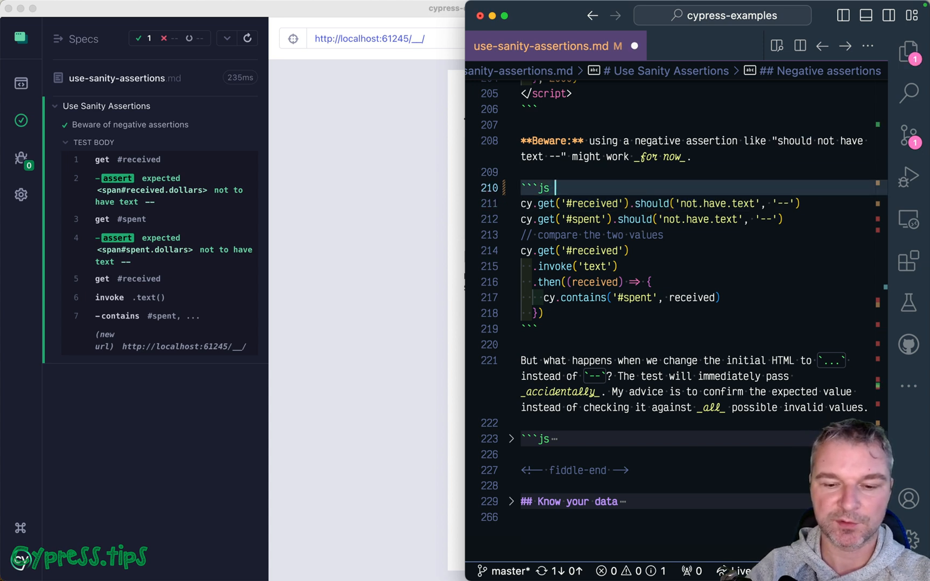
Add cy.contains('#received', /^\d+\.\d\d$/) requiring a two-decimal number in the positive assertions block
{"action": "scroll", "scroll_direction": "down", "scroll_amount": 3}
{"action": "type", "text": "cy.get('#"}
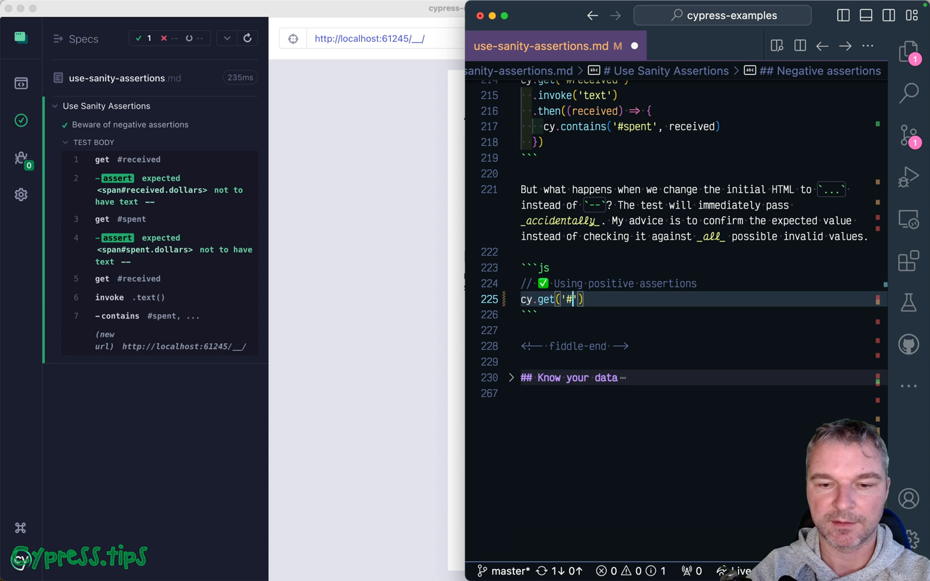
{"action": "type", "text": "received"}
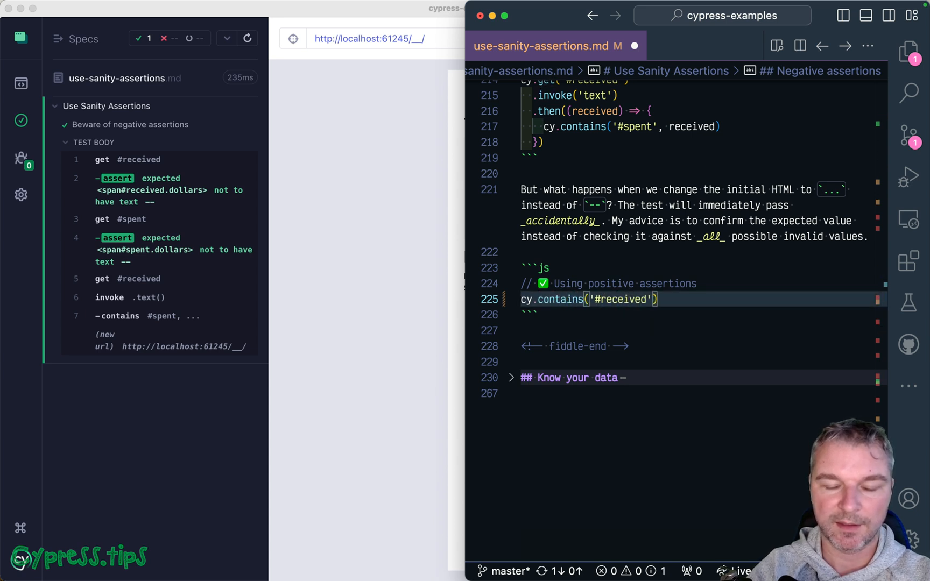
{"action": "type", "text": ", /^/"}
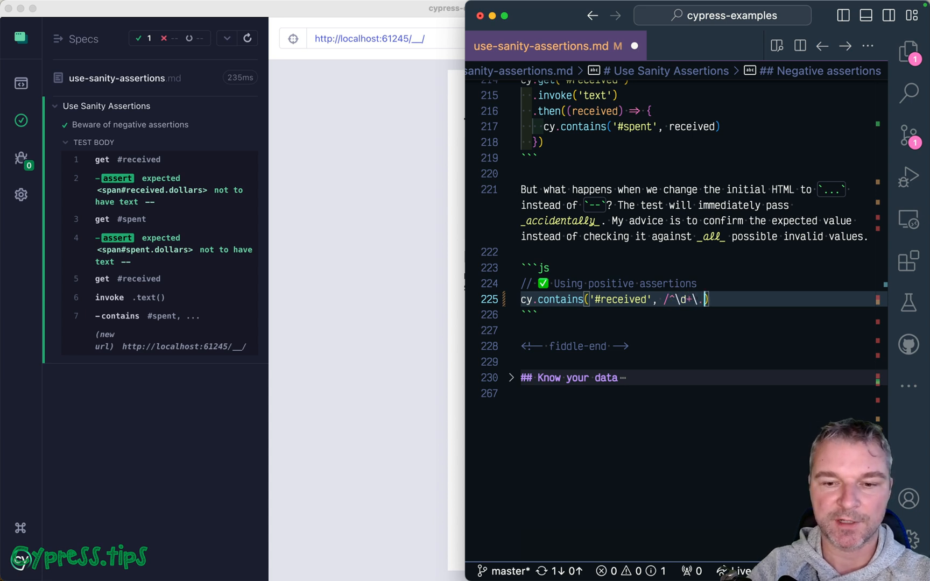
{"action": "type", "text": "\\d\\d$"}
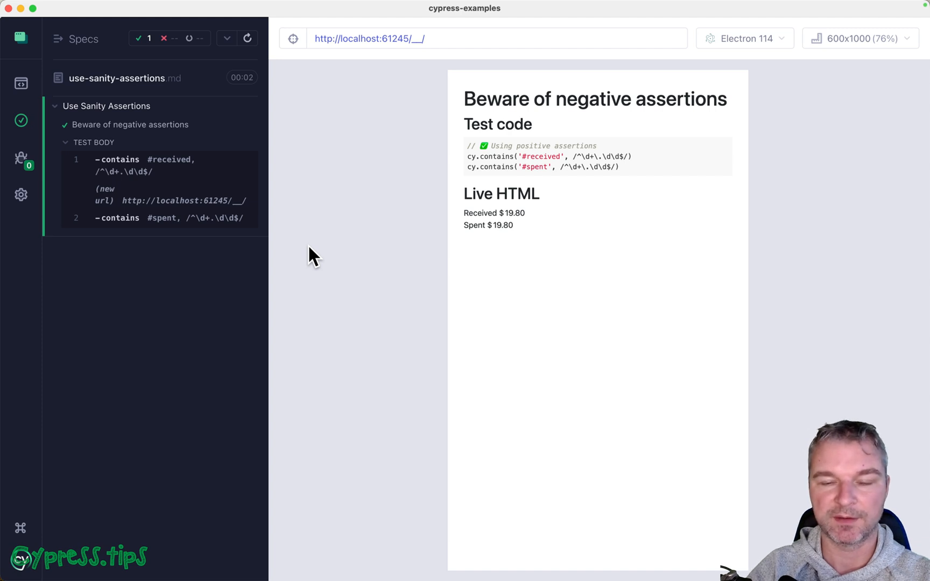
{"action": "mouse_move", "coordinate": [705, 303]}
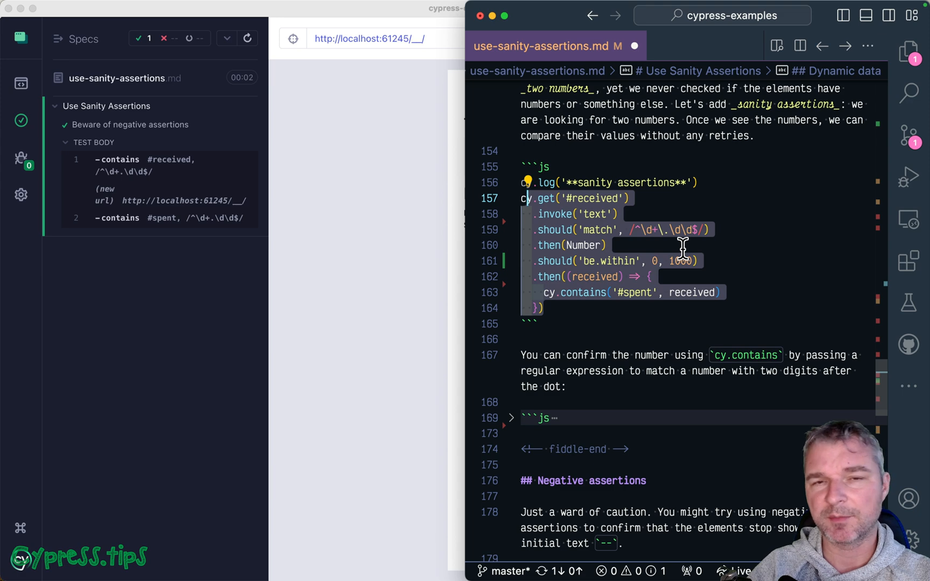
Scroll down past the skipped negative example to reveal the Know your data section
{"action": "scroll", "scroll_direction": "down", "scroll_amount": 3}
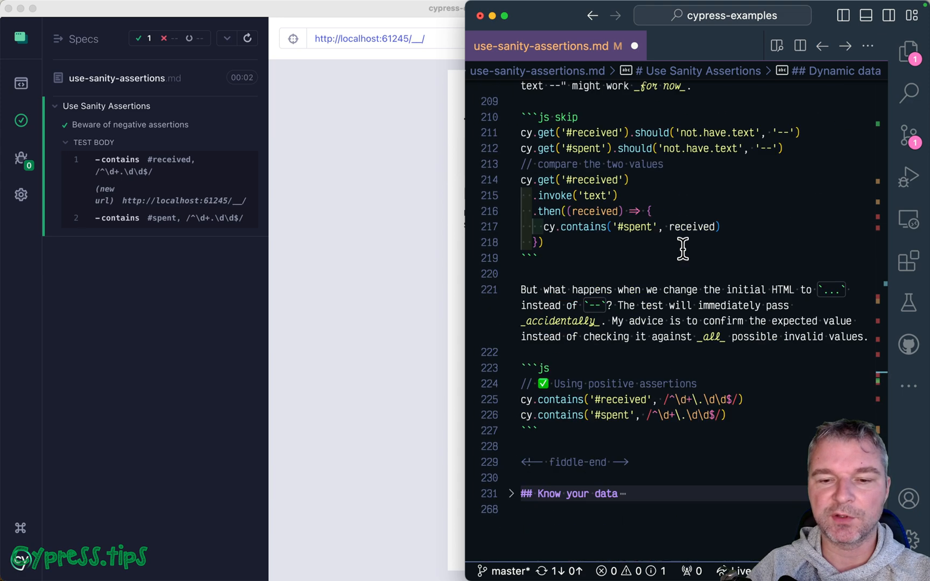
{"action": "scroll", "scroll_direction": "down", "scroll_amount": 3}
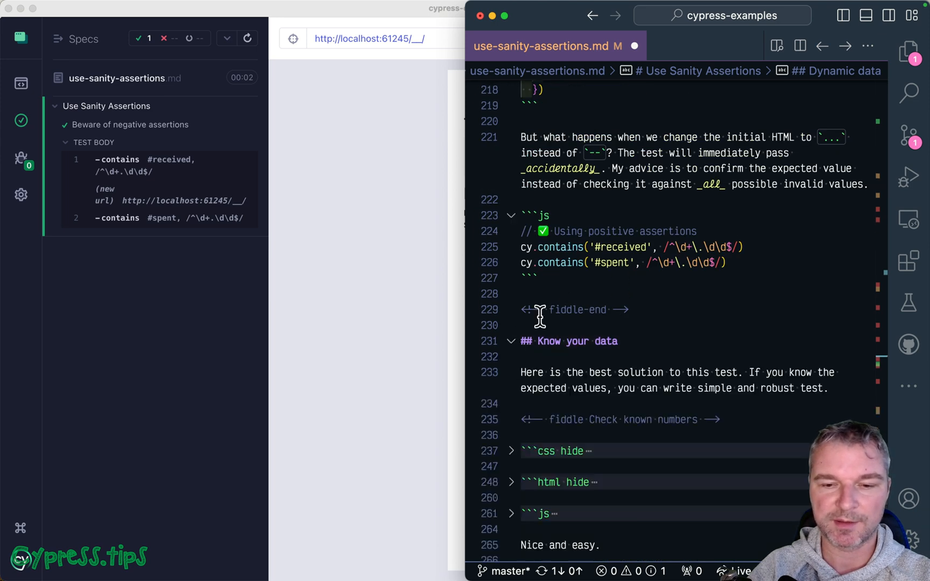
{"action": "scroll", "scroll_direction": "down", "scroll_amount": 3}
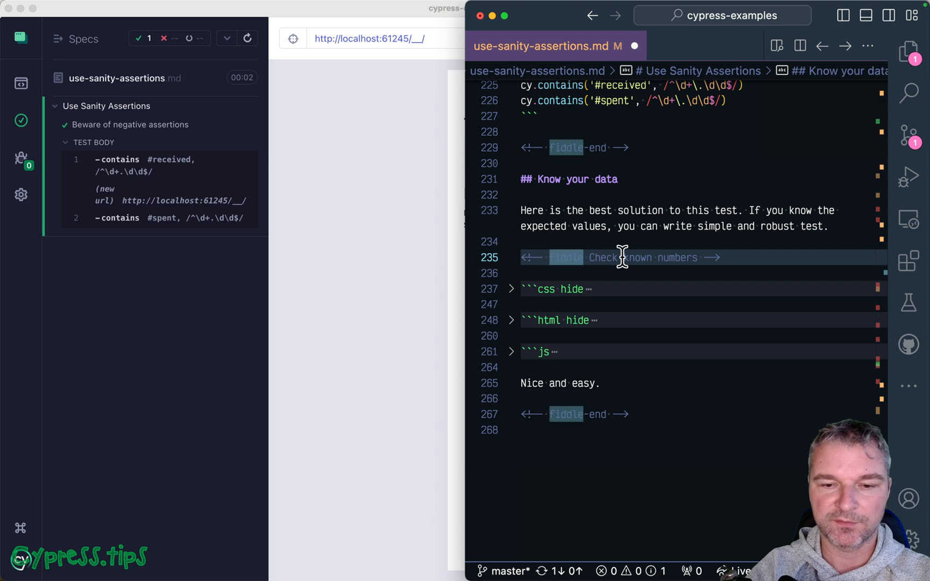
Mark the fiddle as .only and declare const amount = (19.8).toFixed(2)
{"action": "type", "text": ".only"}
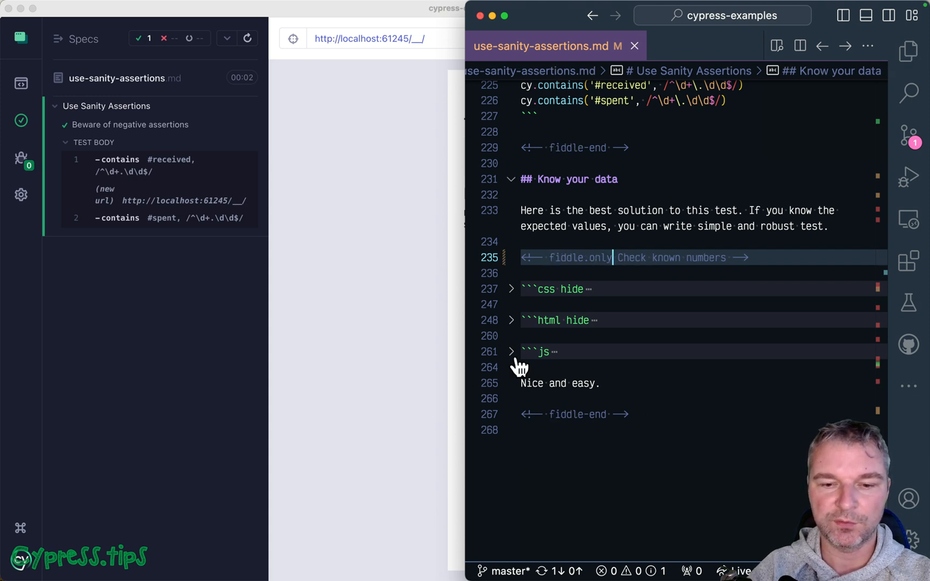
{"action": "type", "text": "const"}
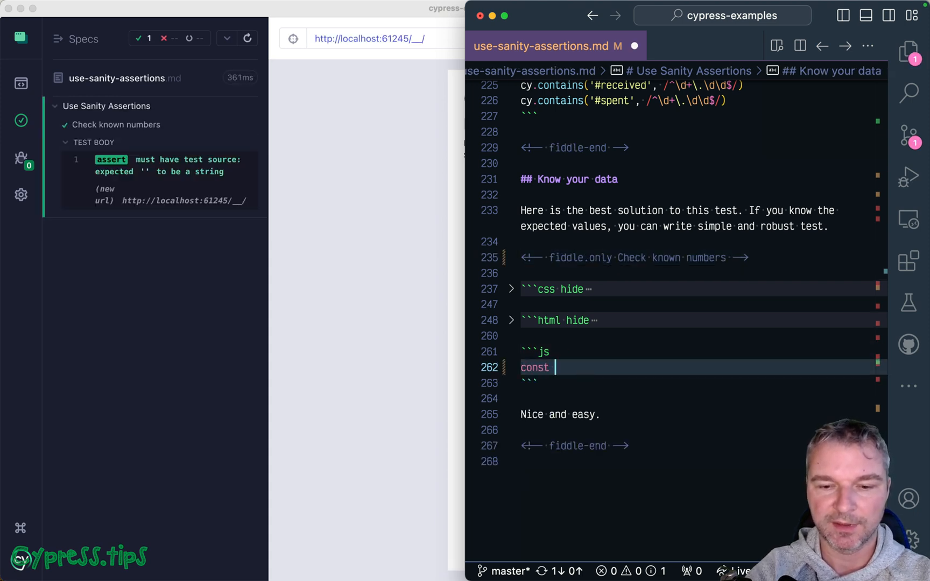
{"action": "type", "text": "amount ="}
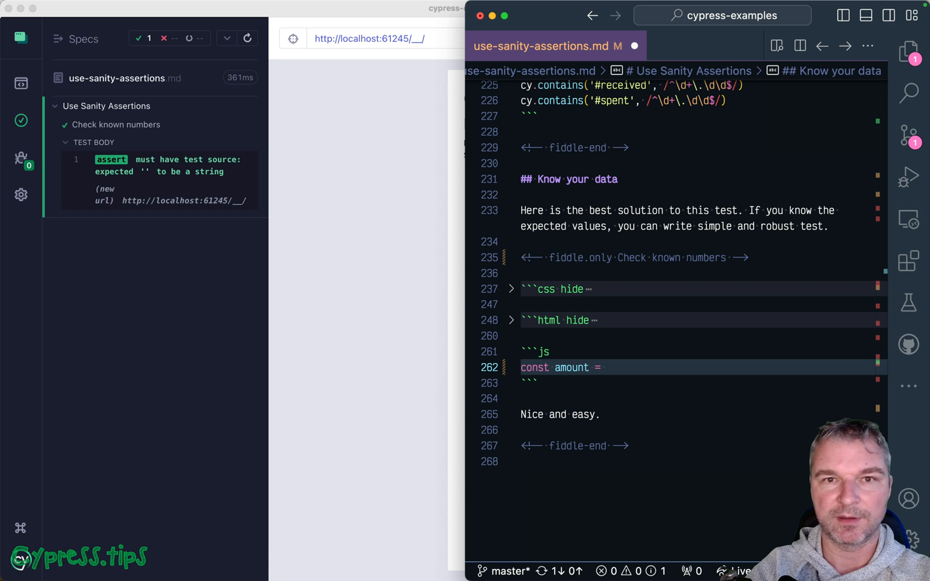
{"action": "type", "text": "1"}
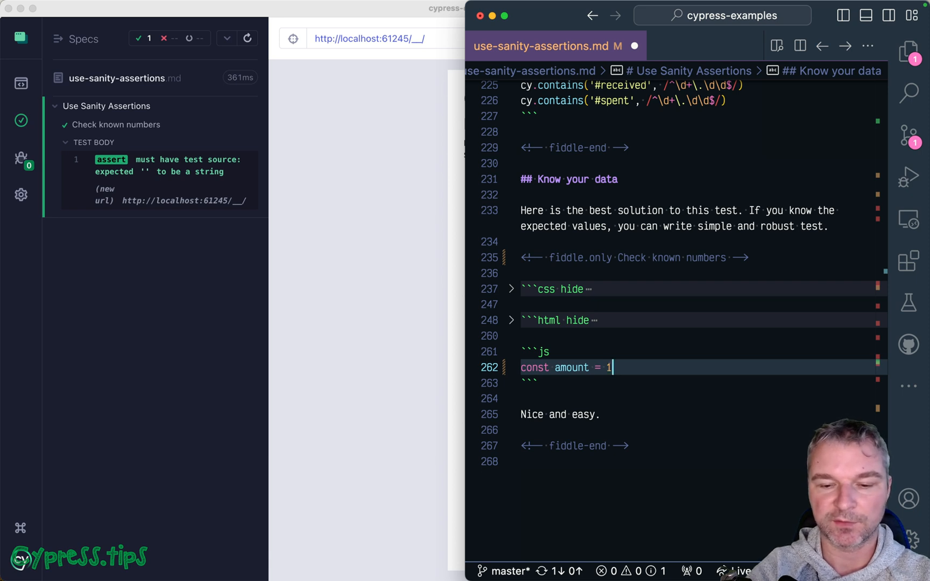
{"action": "type", "text": "9.8"}
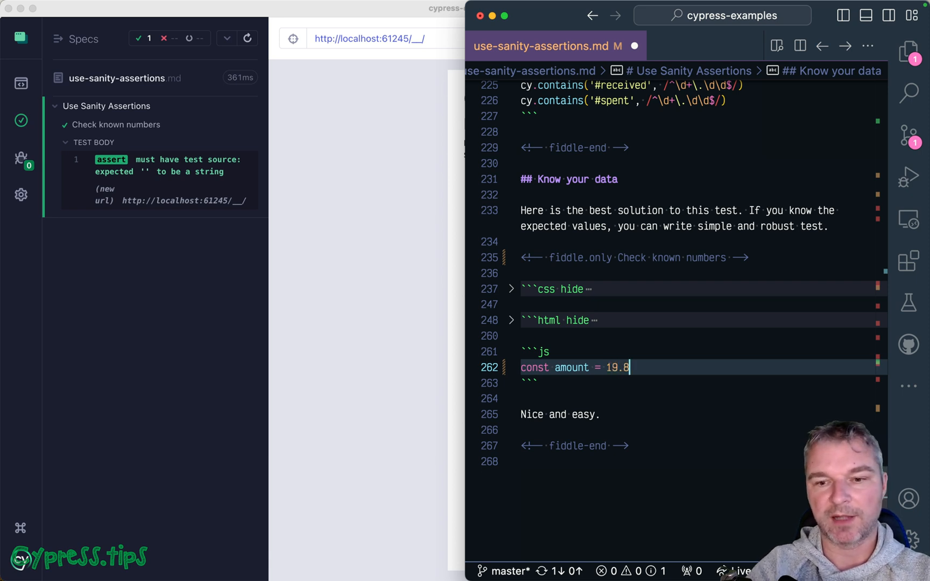
{"action": "type", "text": ".toF"}
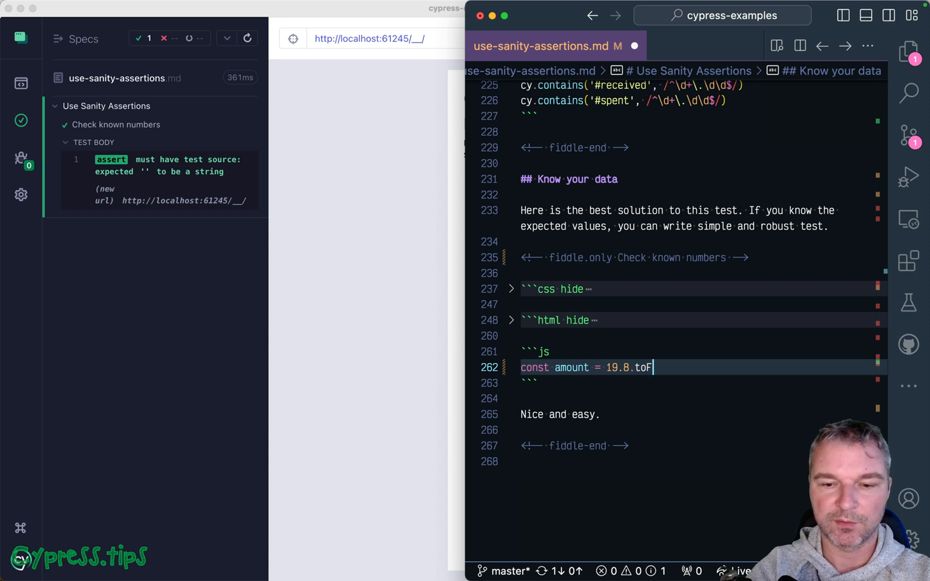
{"action": "type", "text": "ixed(2)"}
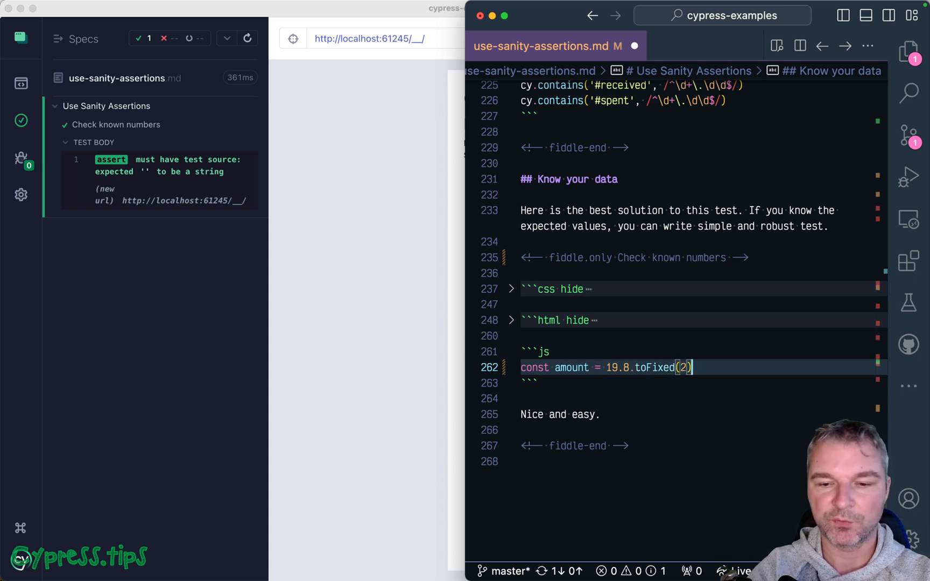
Add cy.contains('#received', amount) to check the known value appears
{"action": "type", "text": "cy.contains('#"}
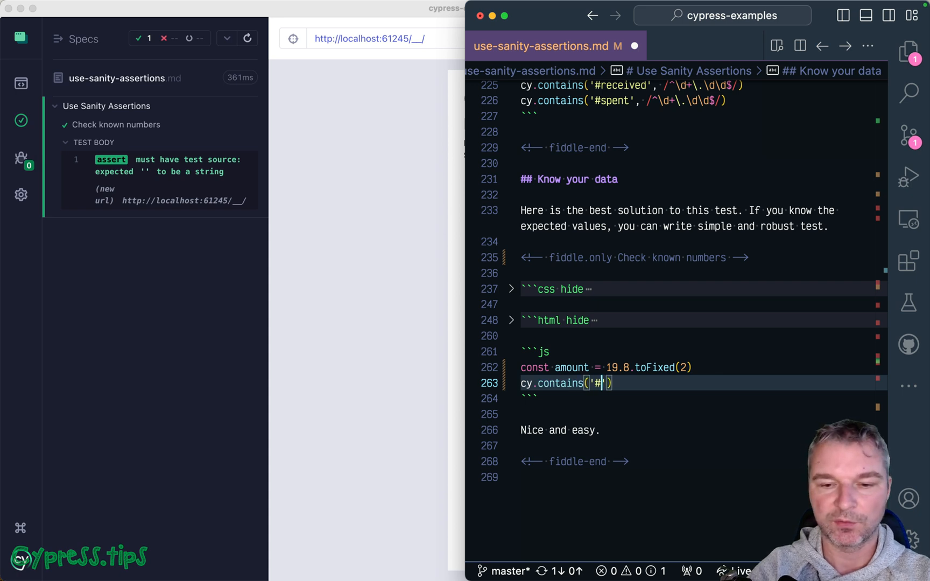
{"action": "type", "text": "received',"}
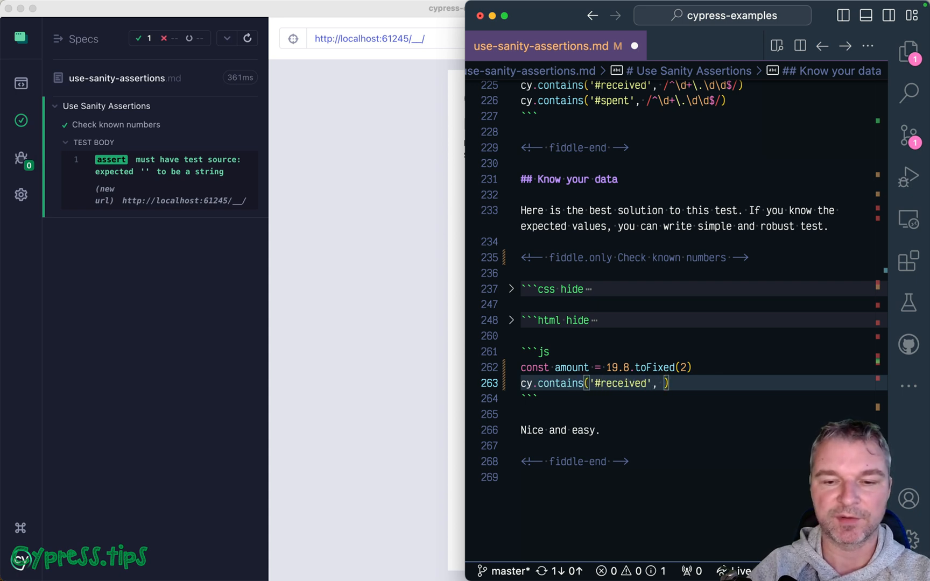
{"action": "type", "text": "amount"}
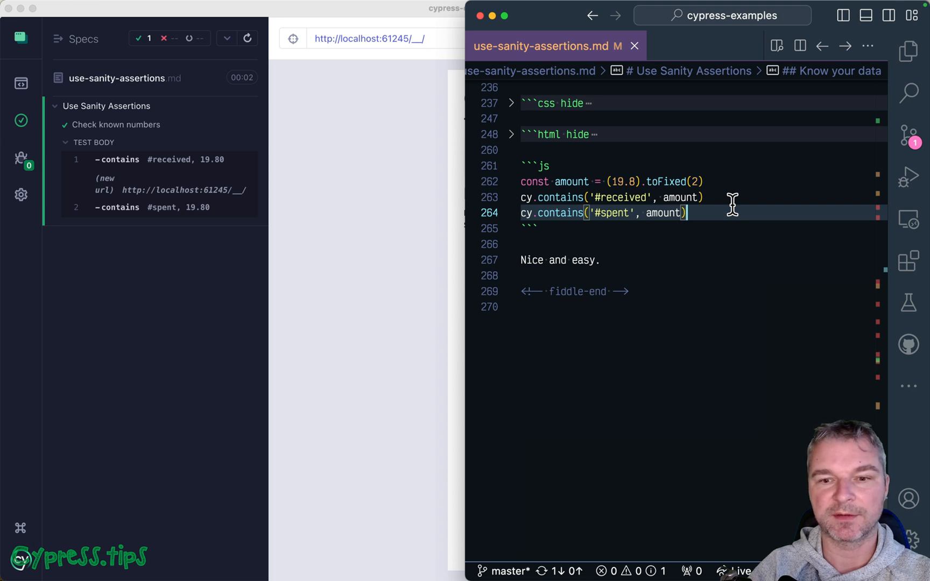
{"action": "mouse_move", "coordinate": [571, 261]}
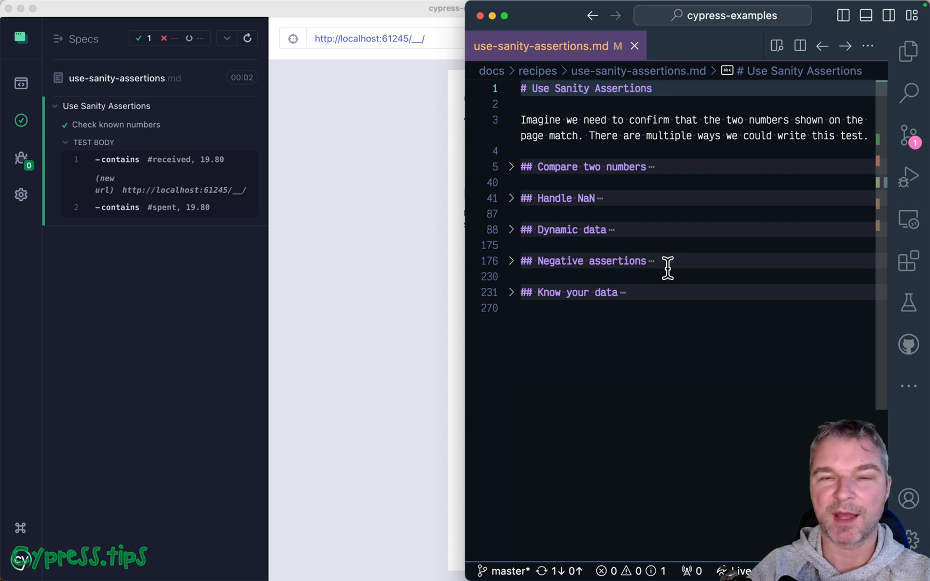
Place the edit point on the recipe title after folding every section
{"action": "left_click", "coordinate": [652, 88]}
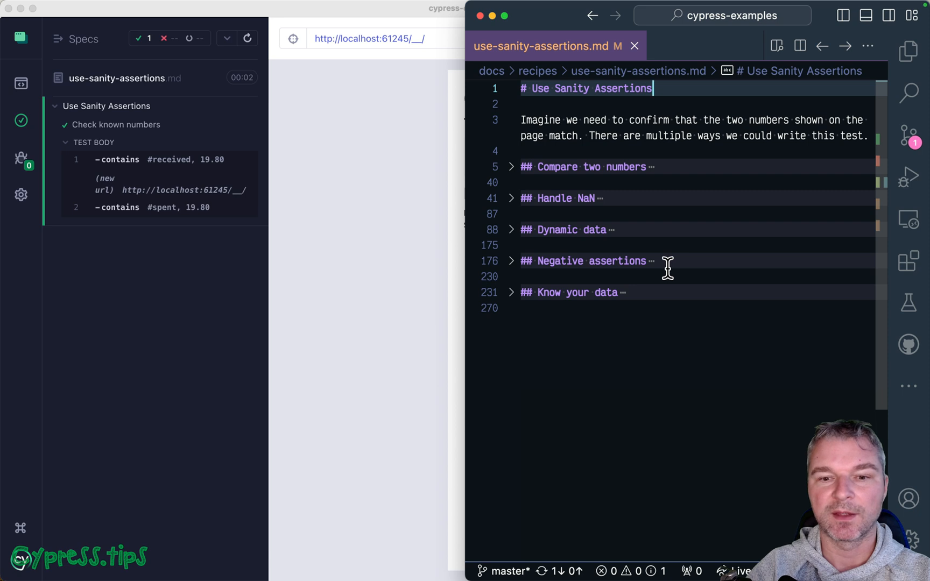